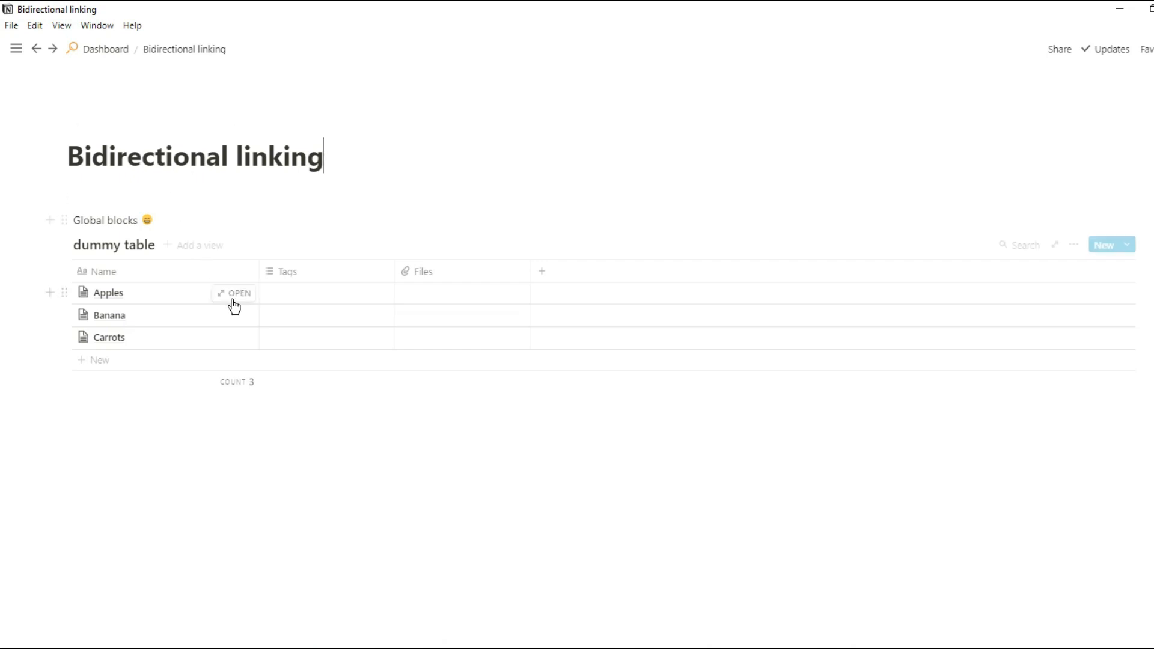
Open Apples from the table, follow its Banana link to view backlinks, then close the peek.
click(233, 292)
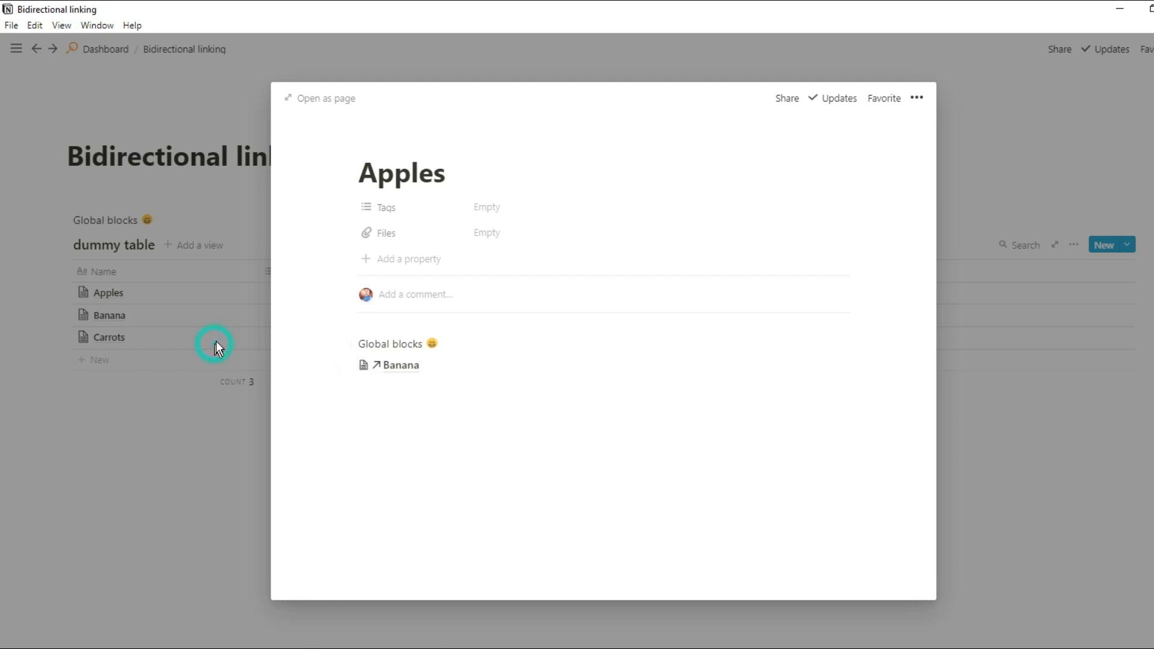
click(401, 365)
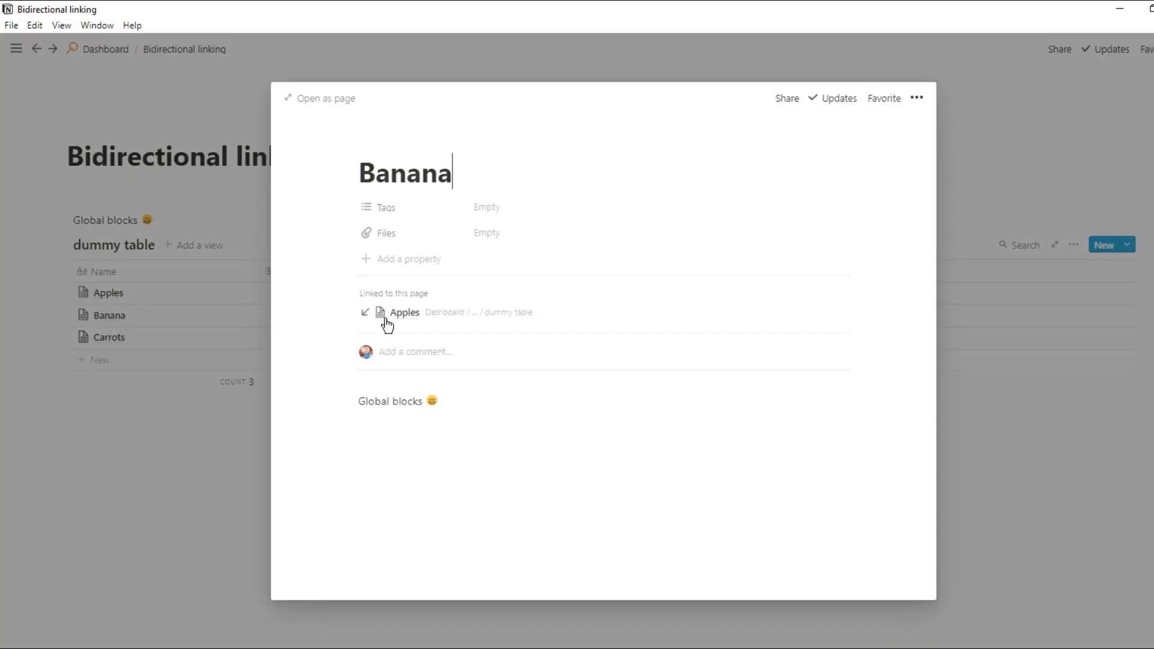
mouse_move(419, 319)
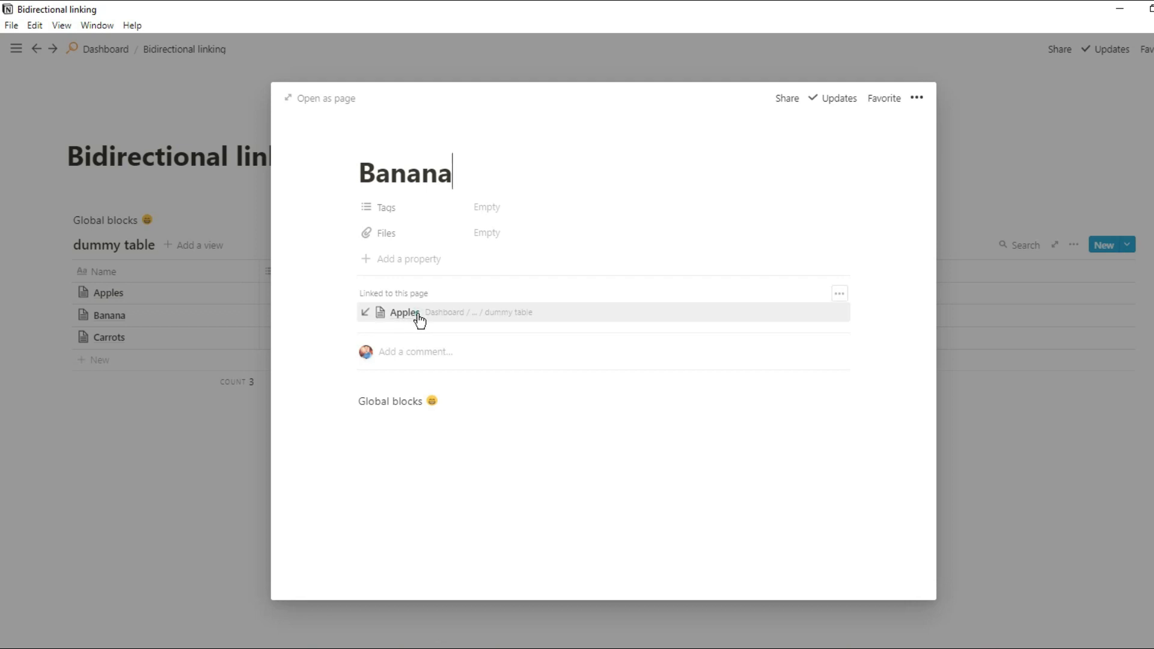
click(404, 312)
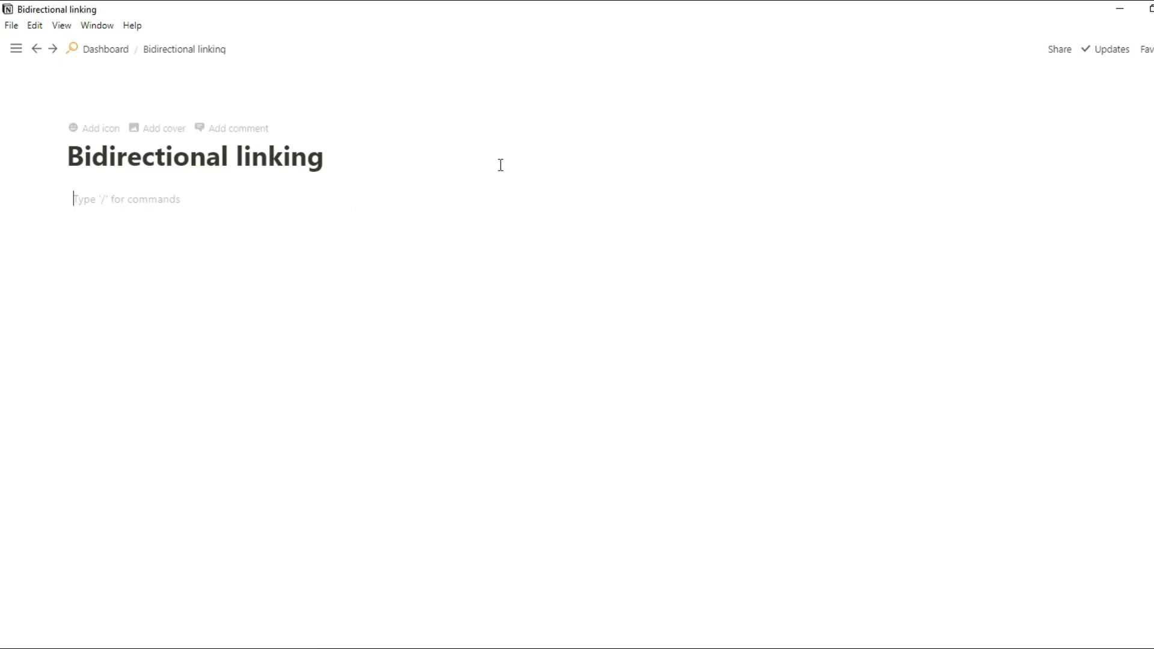
Create sub-pages named 'new page' and 'page' with /page.
text(/page)
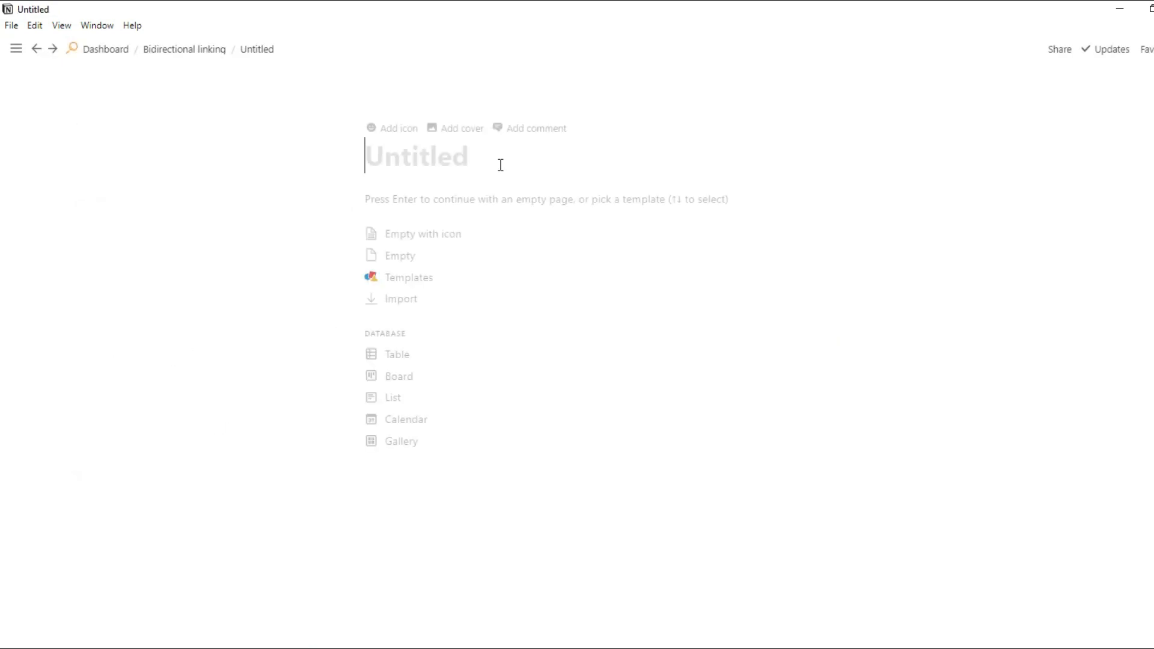
text(new page)
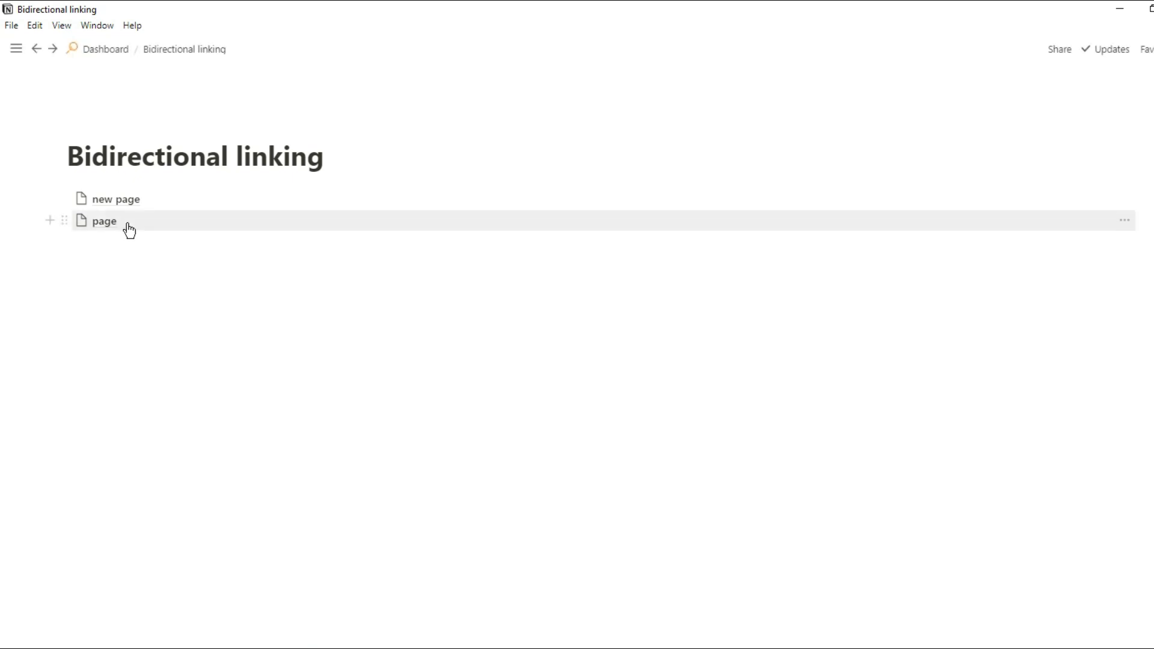
mouse_move(132, 245)
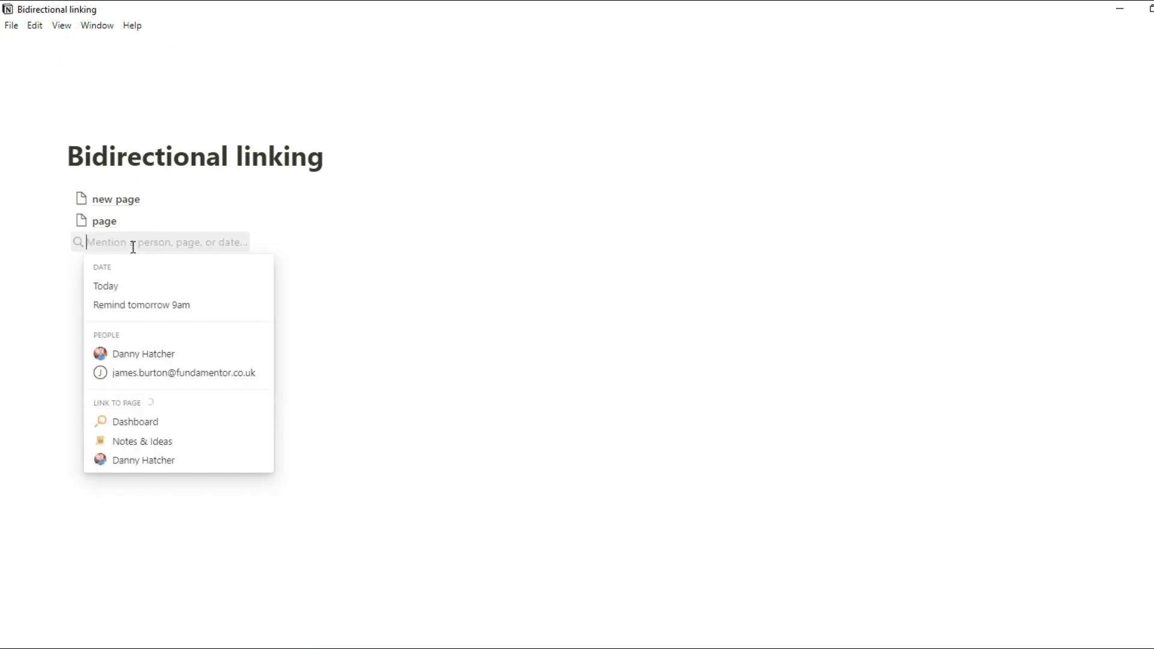
Insert an inline mention linking to 'new page' below the sub-pages.
text(page)
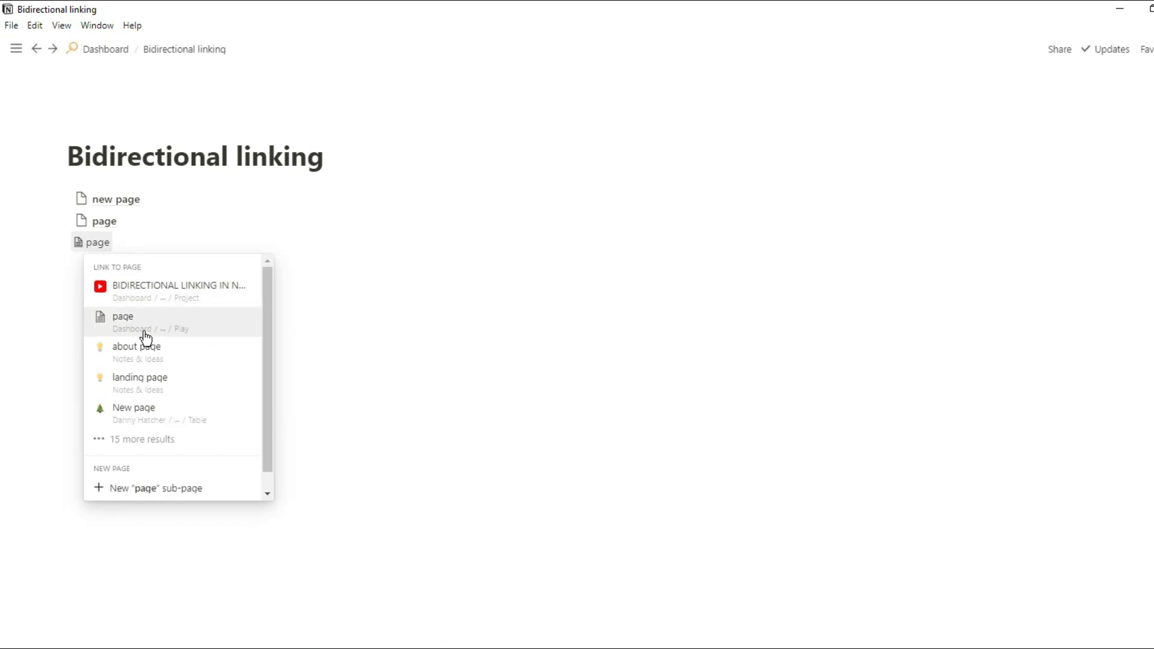
click(122, 322)
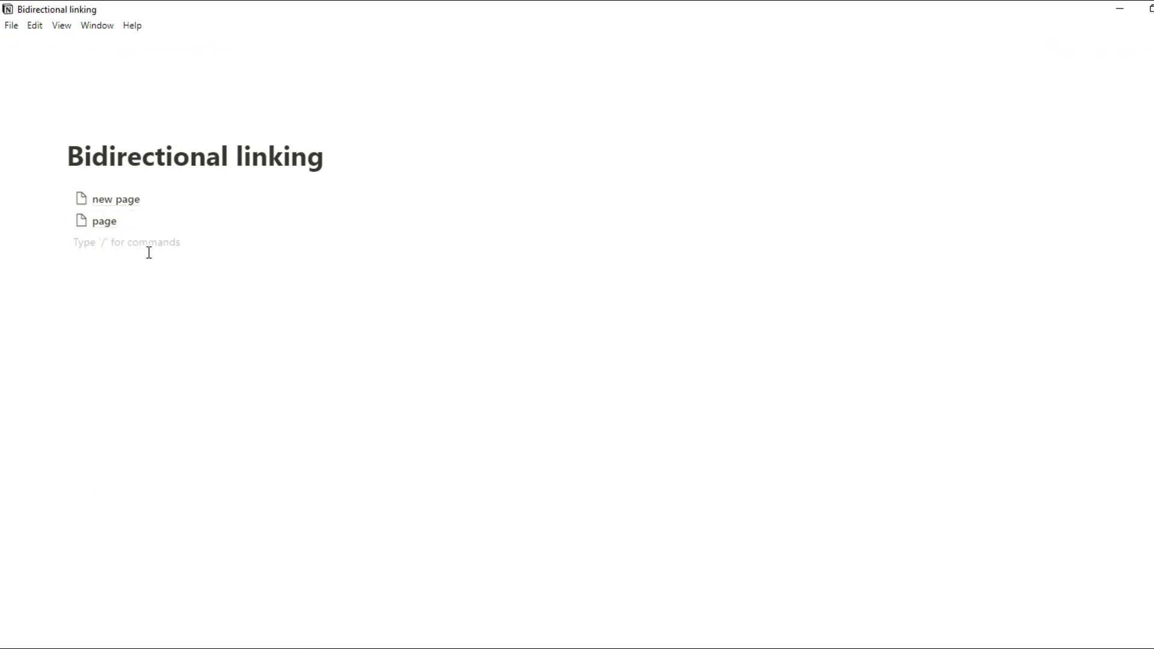
text(new page)
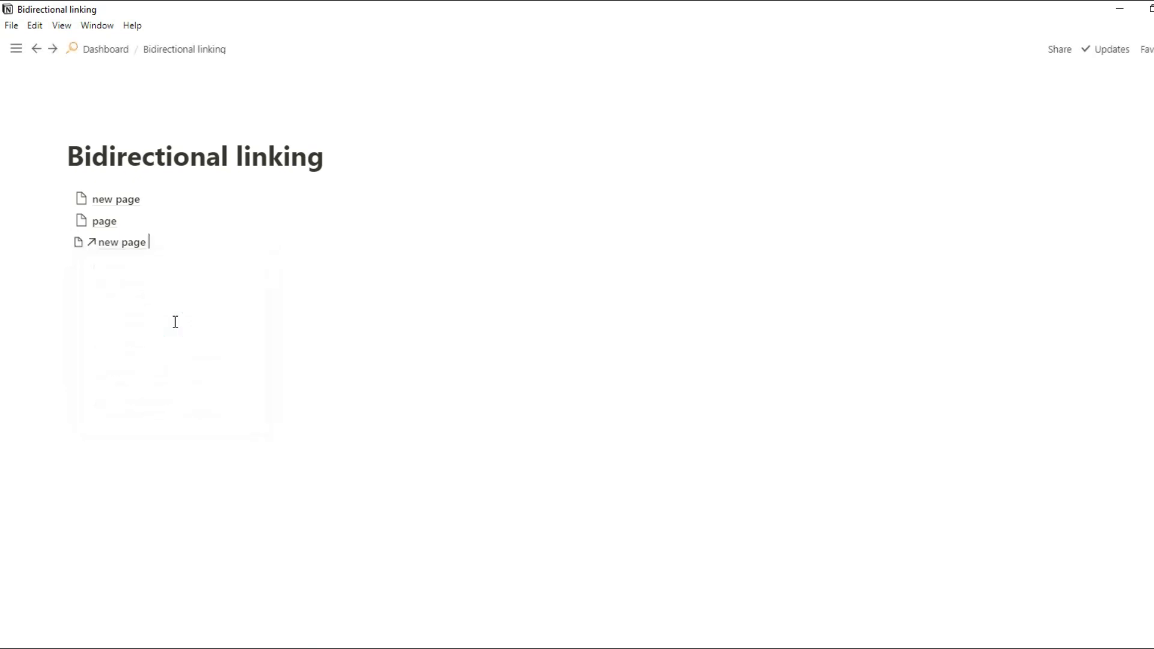
mouse_move(140, 243)
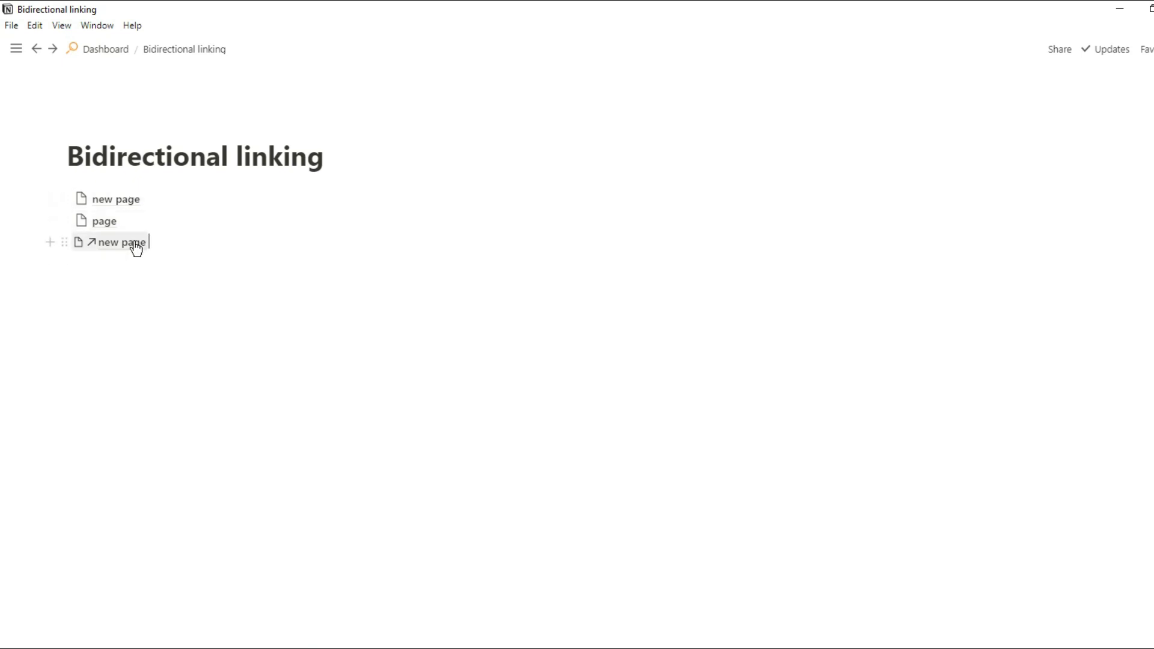
Add a /link 'Link to page' block targeting 'new page' under Bidirectional linking.
text(/link)
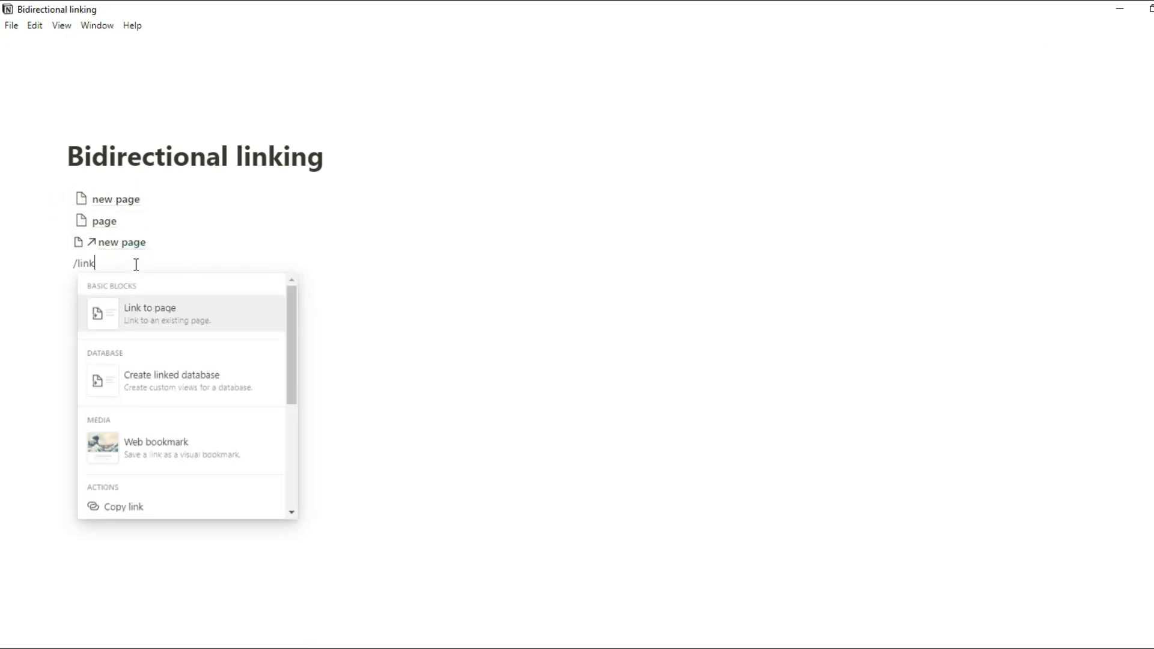
click(150, 308)
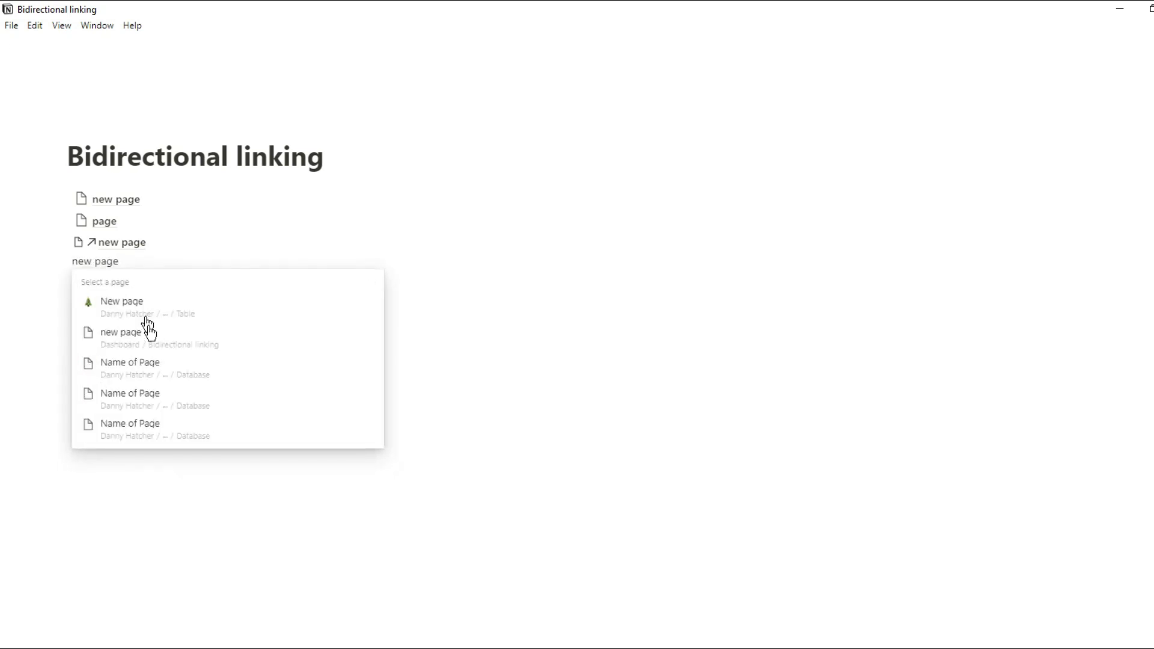
click(120, 332)
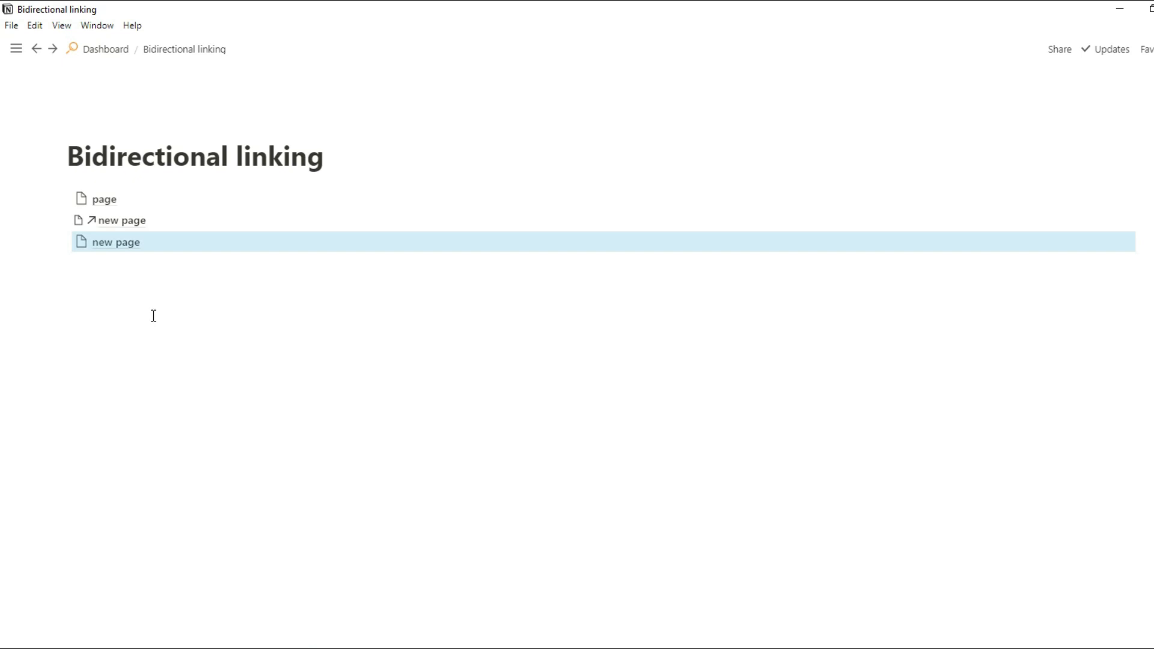
mouse_move(130, 224)
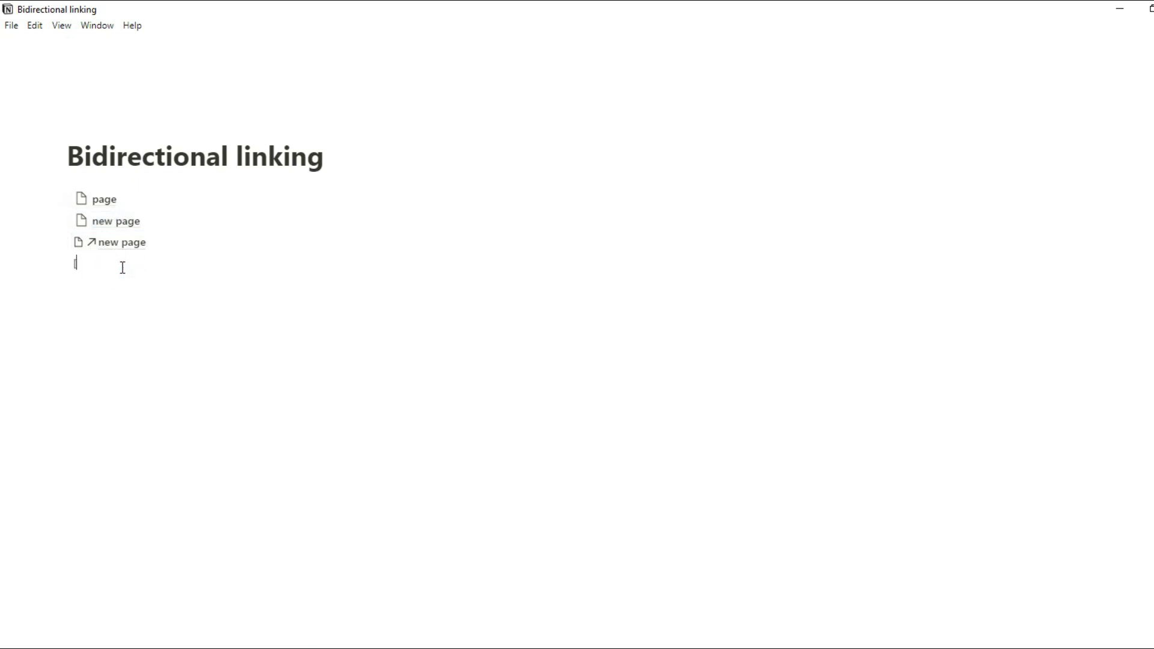
Mention the Apples page on a new line using [[Apples.
text(Appl)
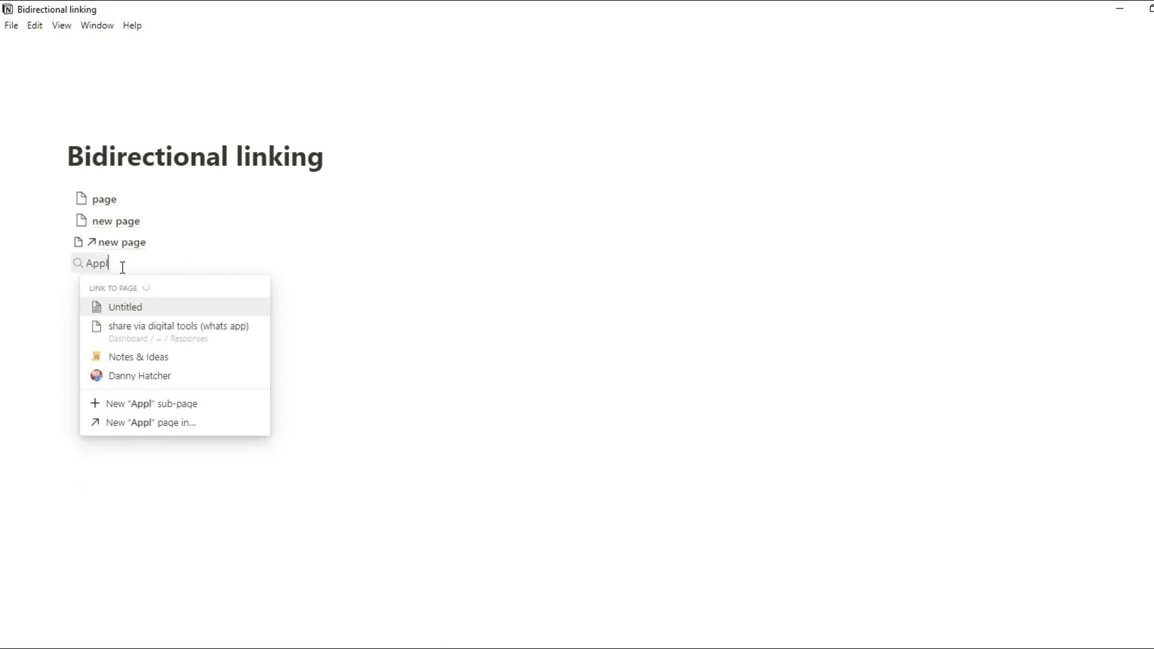
text(es)
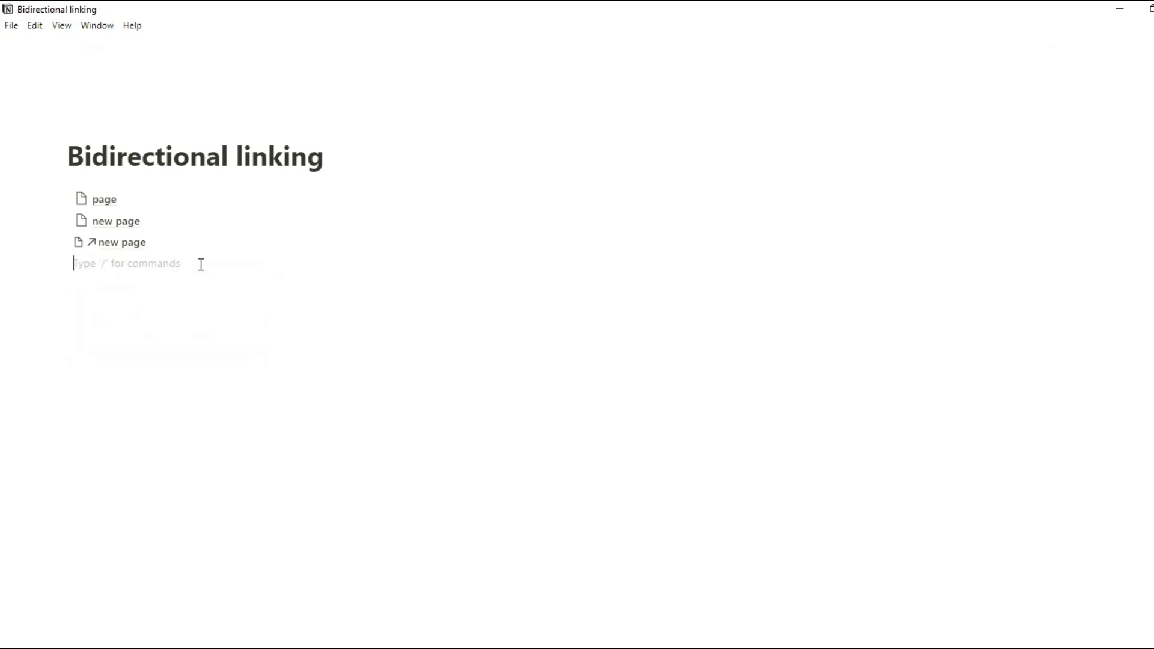
text(A)
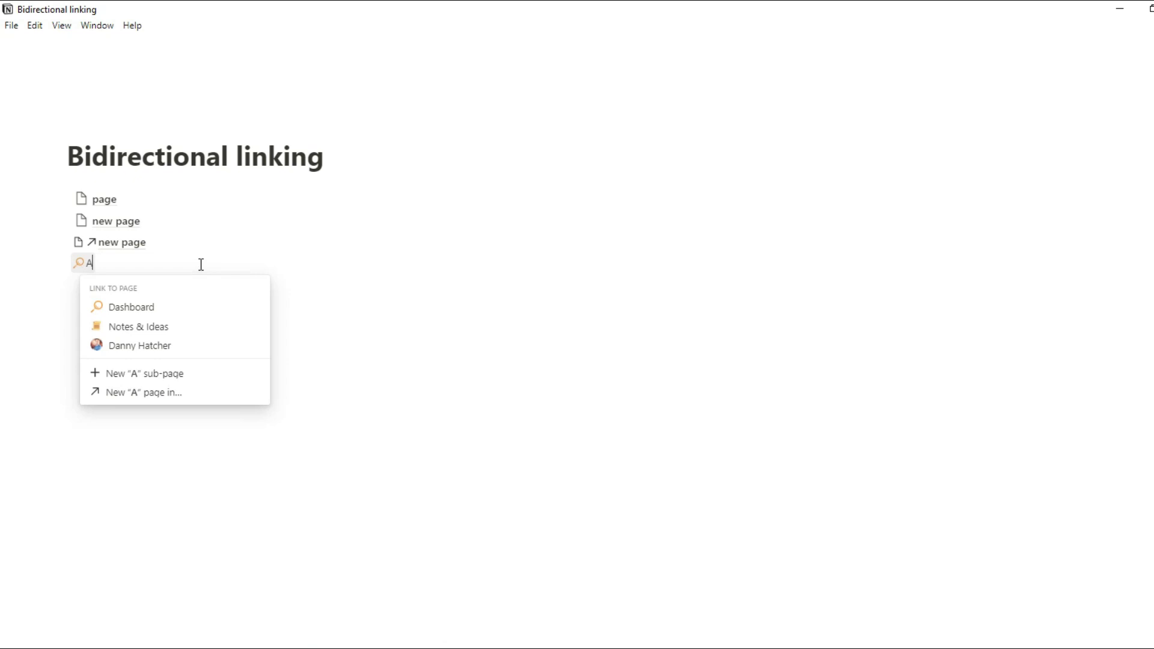
text(pples)
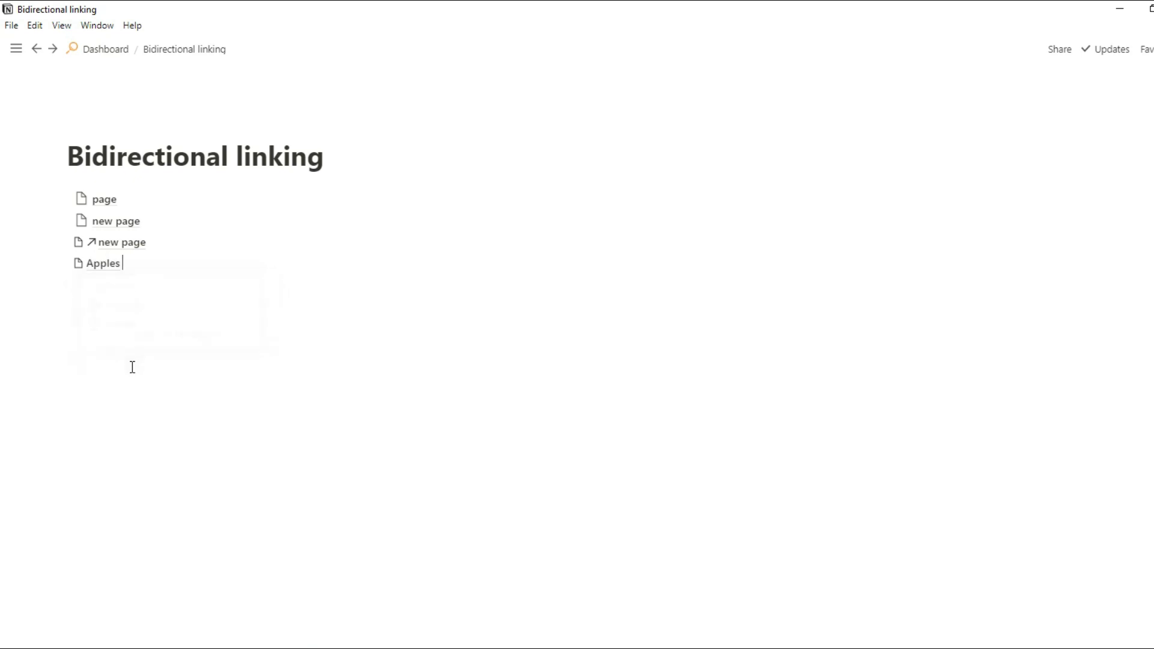
mouse_move(105, 199)
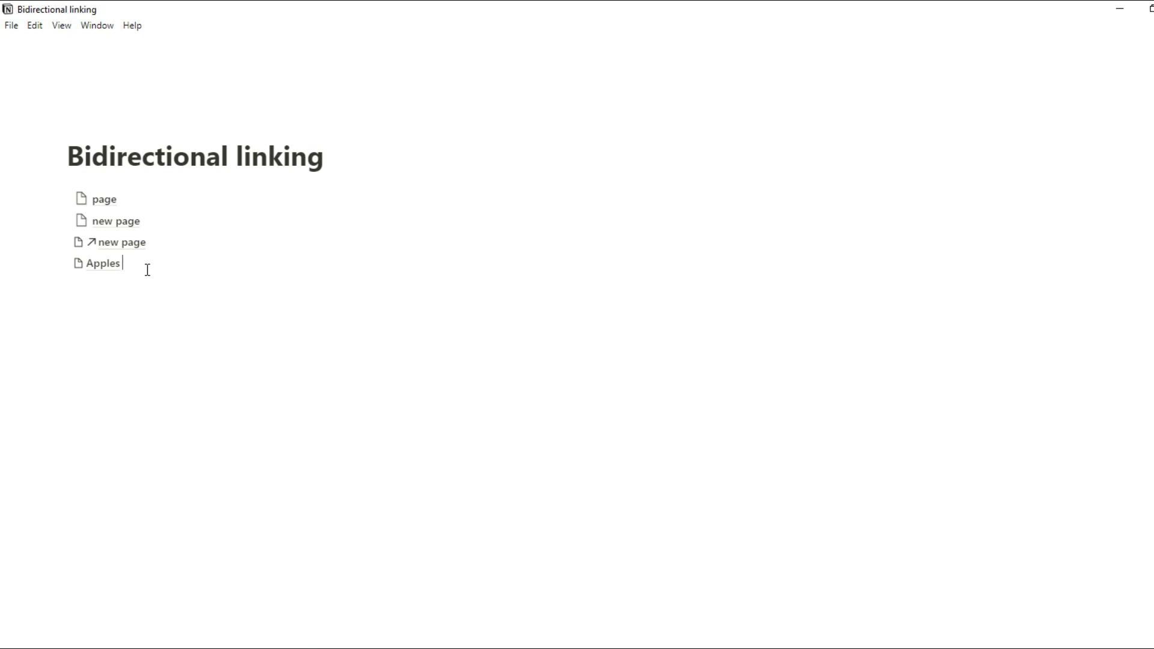
Add a Grapes mention, a +Fruit sub-page line 'that we have available', and open Fruit.
text(+)
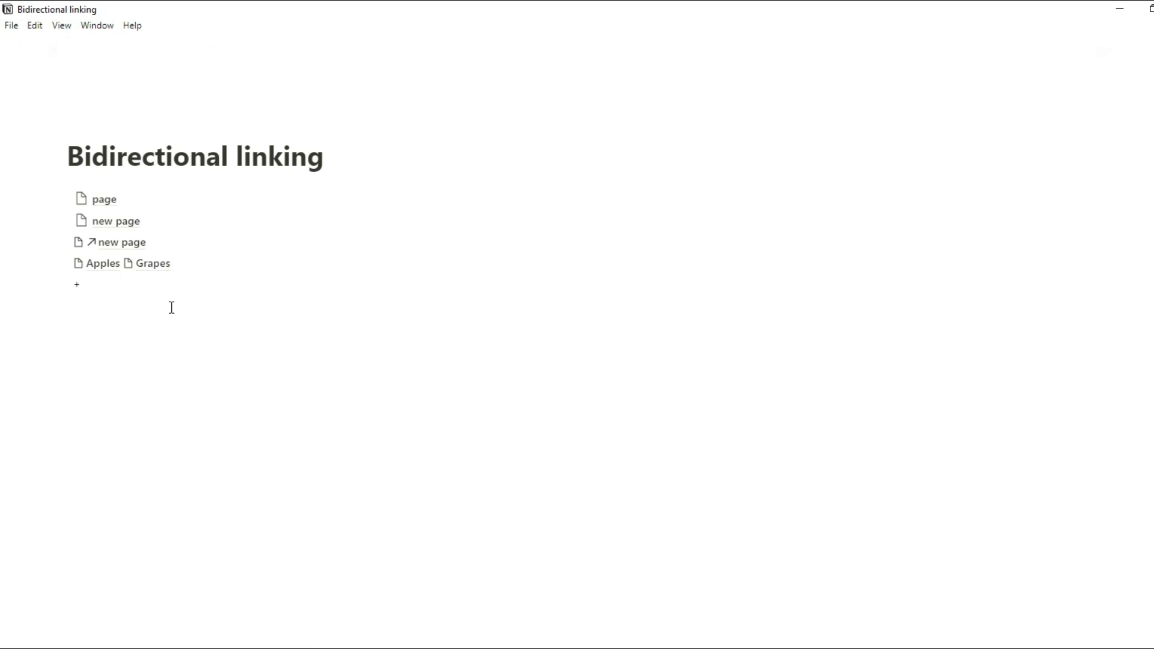
text(Fruit)
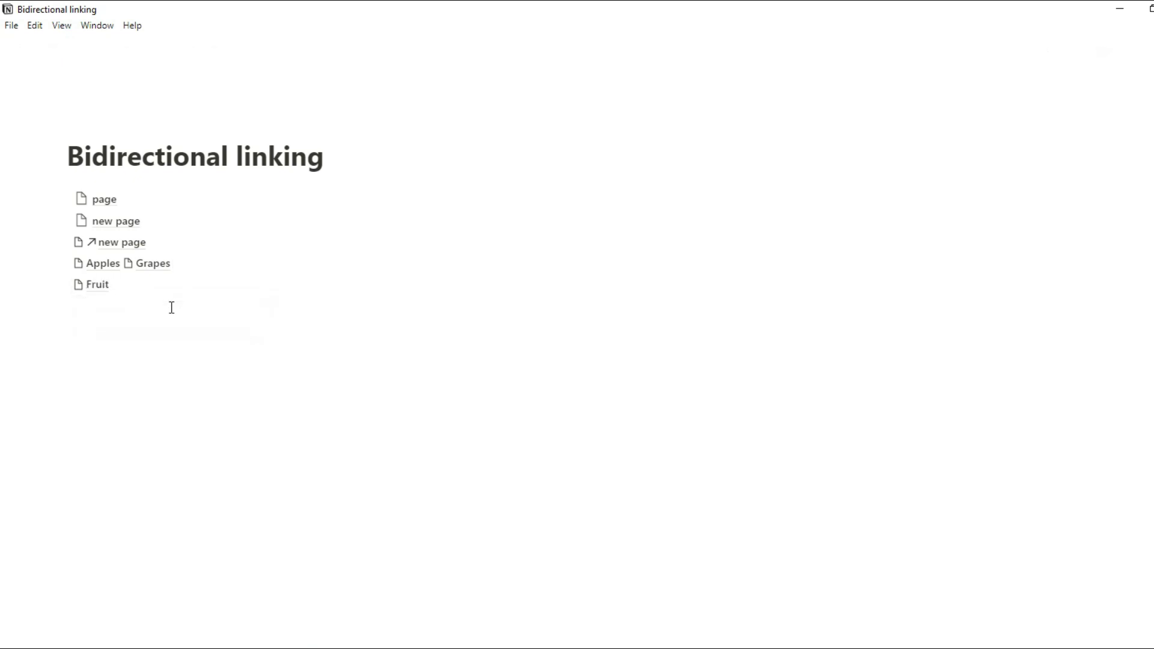
text(that we have availa)
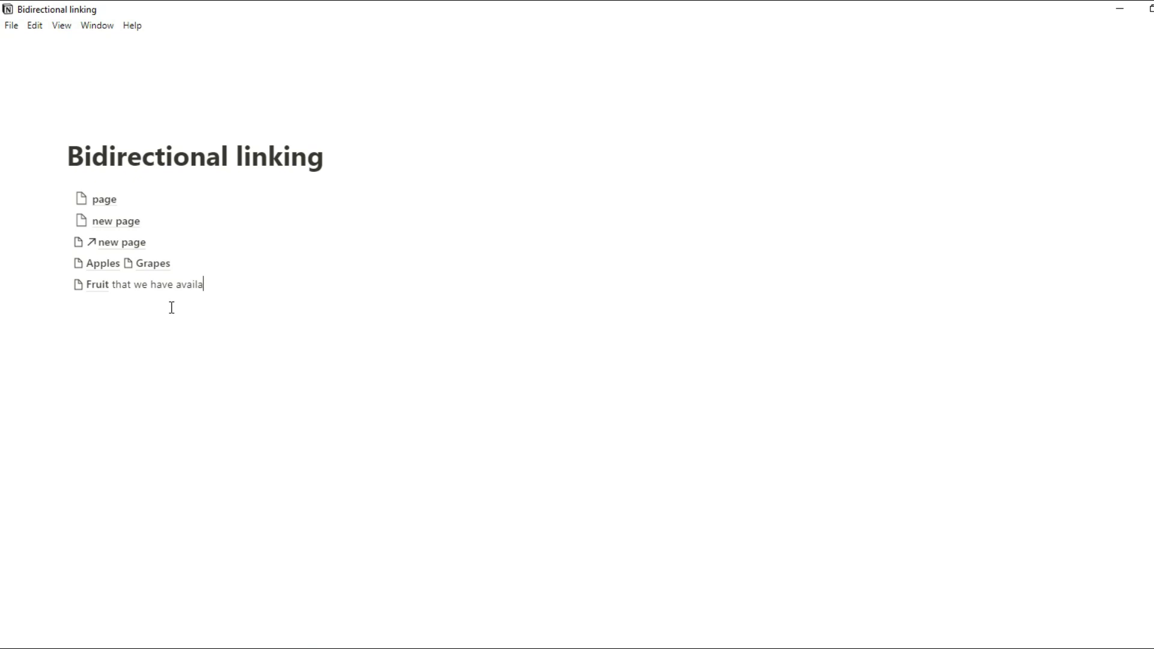
text(ble)
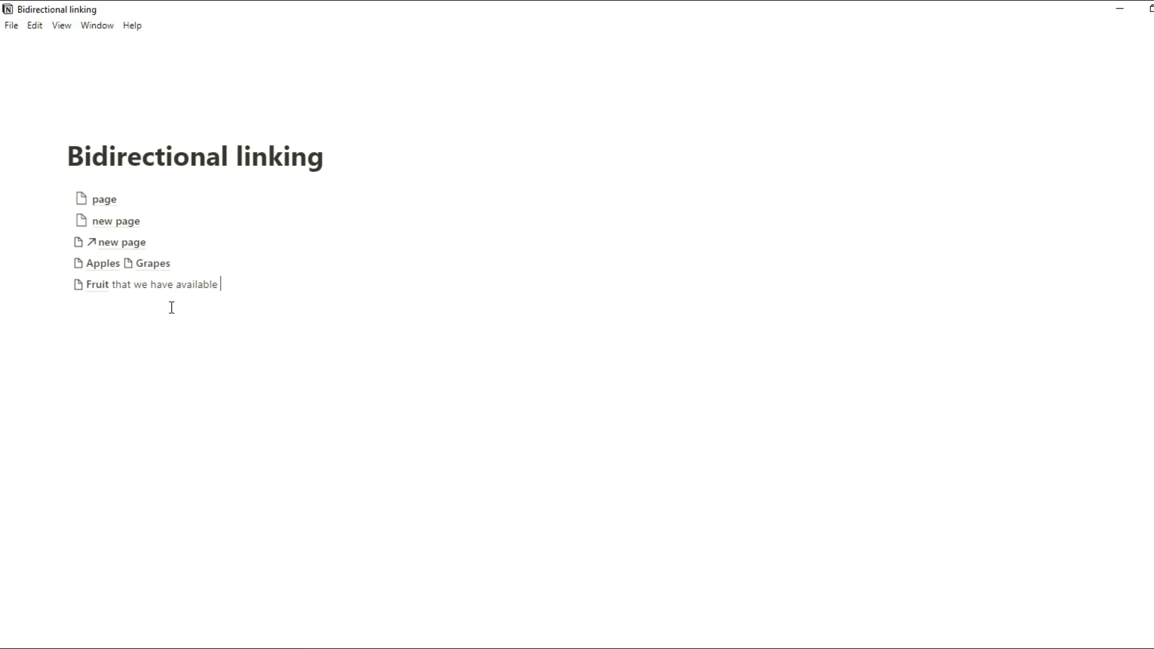
click(96, 284)
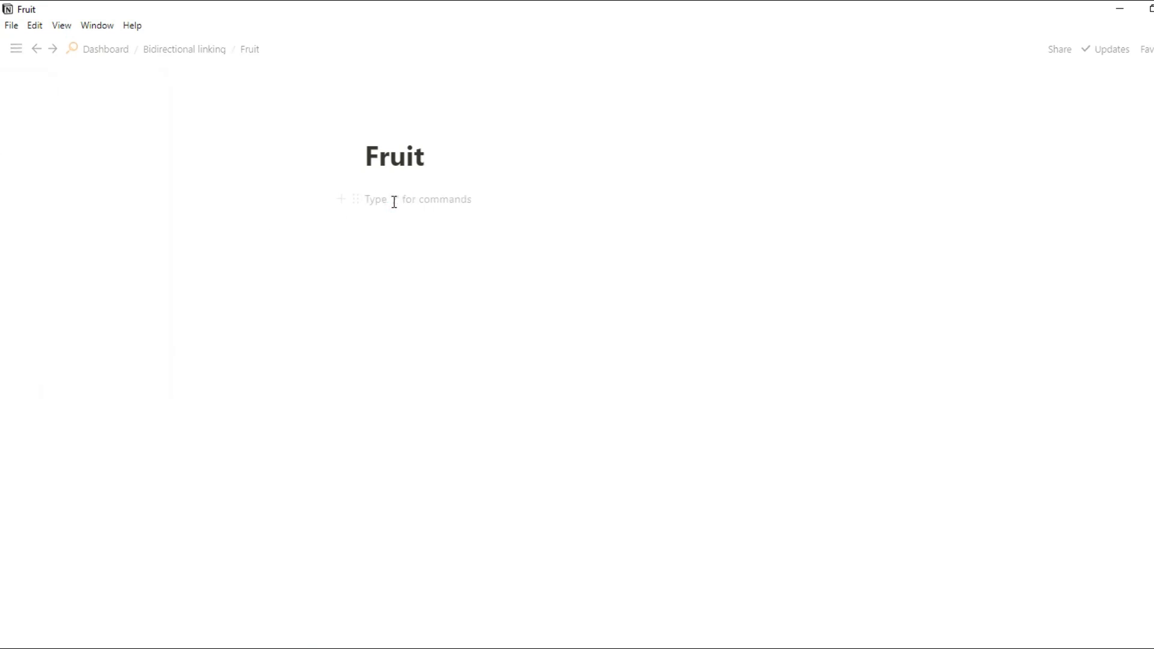
Write 'We have Apples and Grapes' on Fruit, linking both fruit names to their pages.
text(We have [[Apples]])
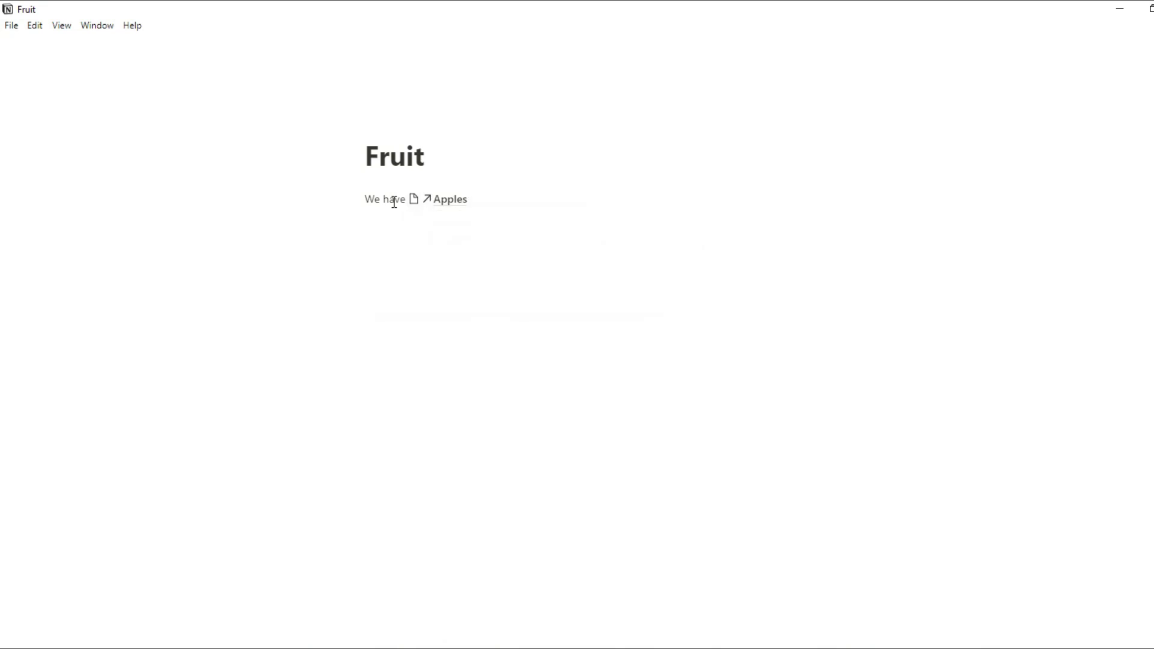
text(and)
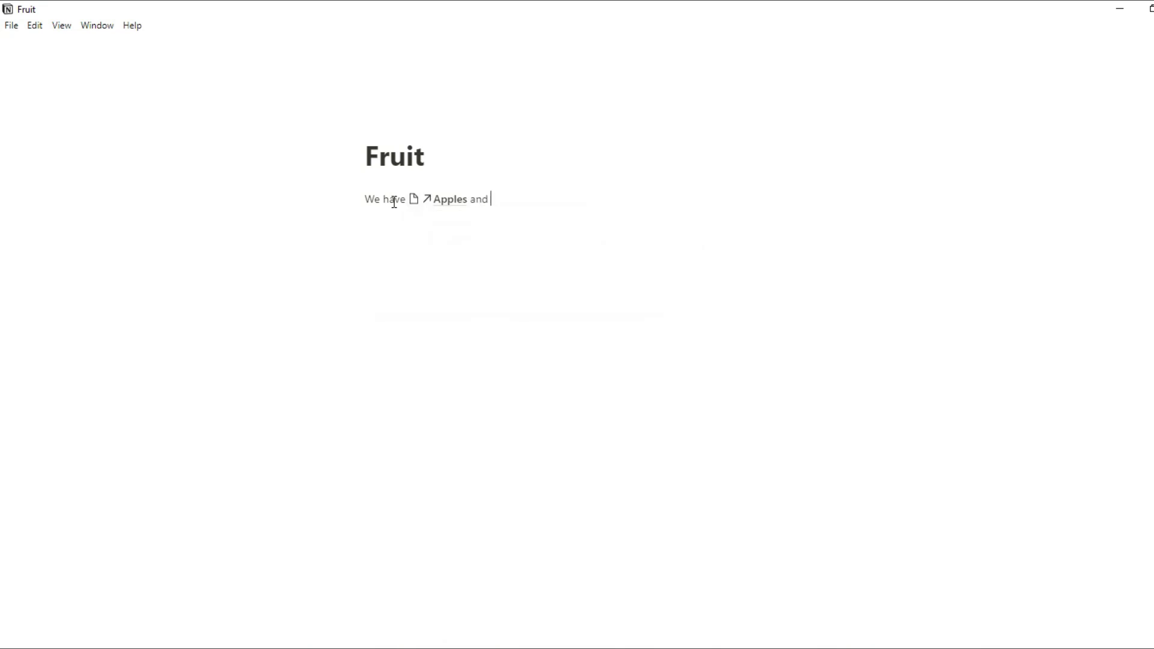
text(Grapes)
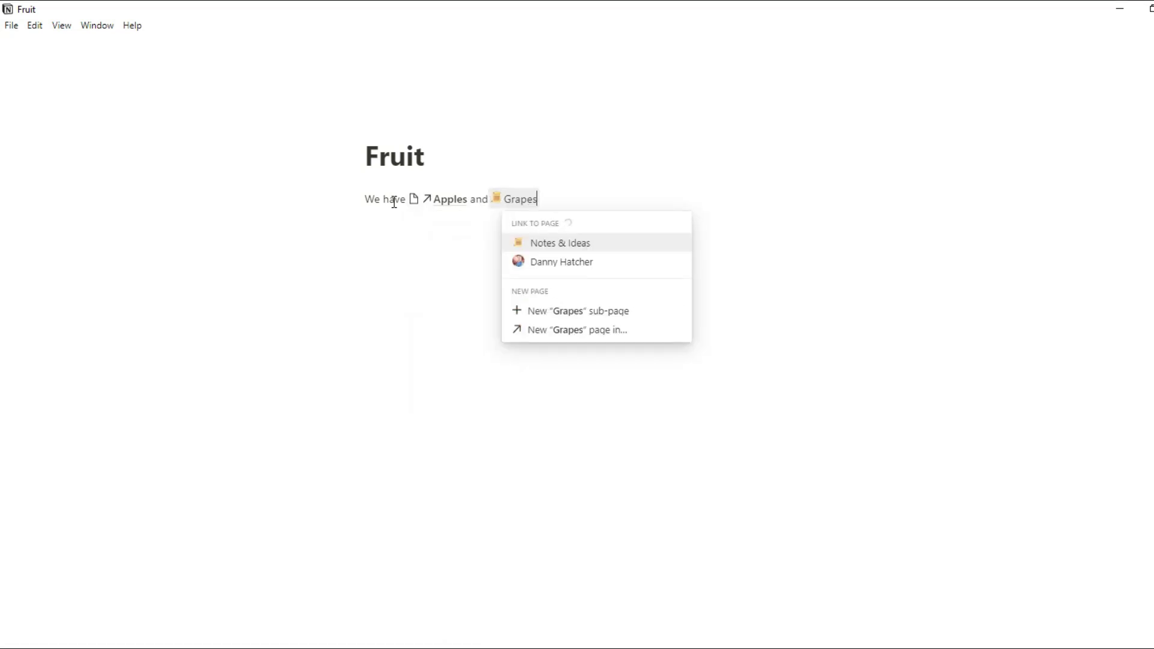
text(Grapes)
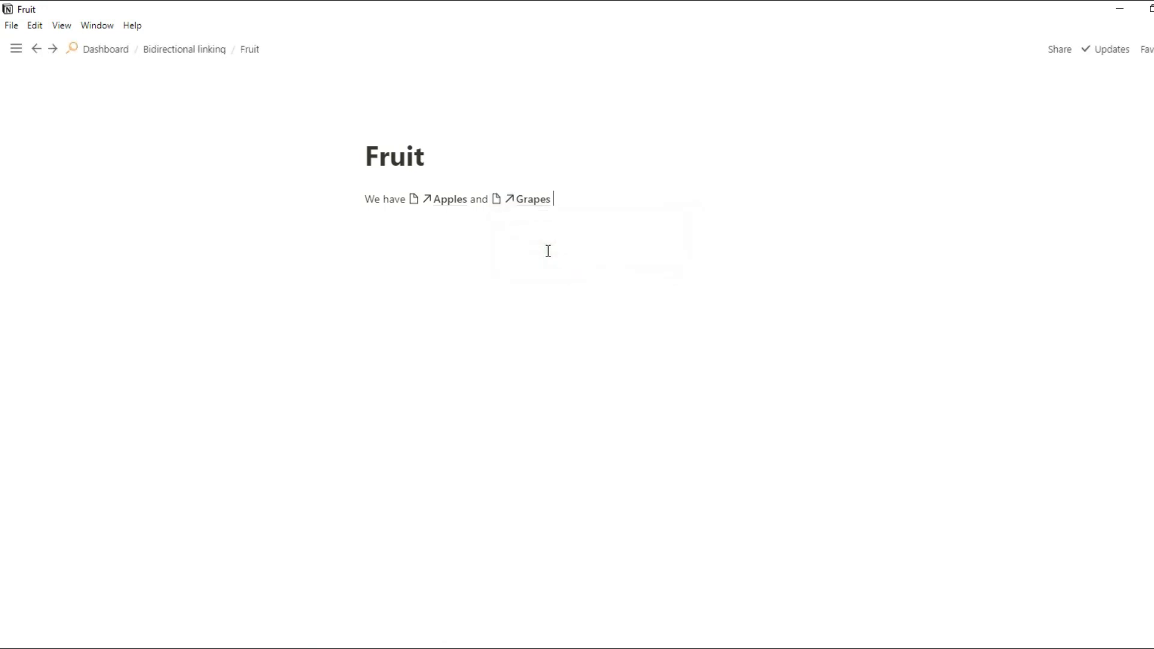
mouse_move(452, 203)
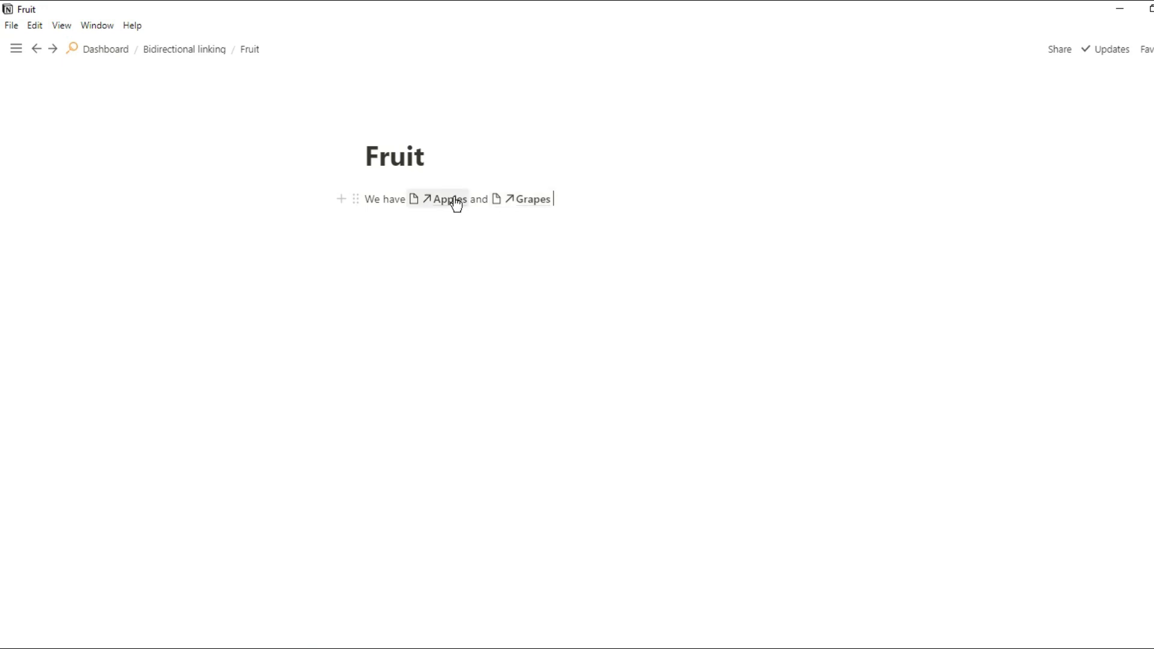
Tour Apples, Fruit and Grapes via their backlinks, then return to Bidirectional linking.
click(450, 199)
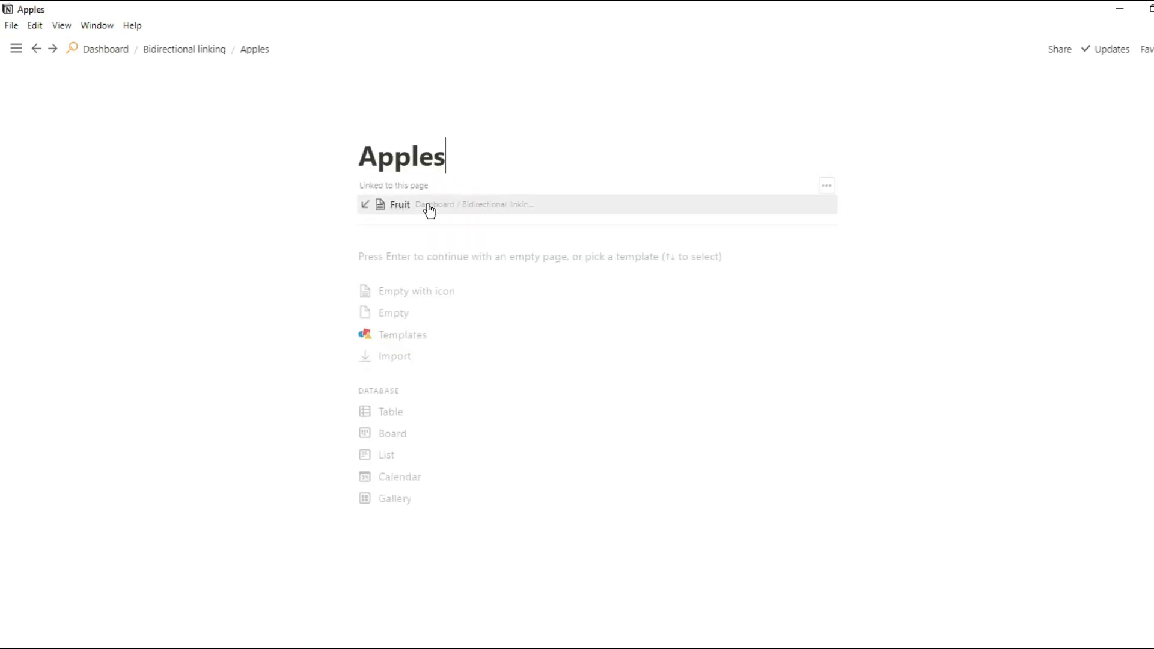
click(399, 204)
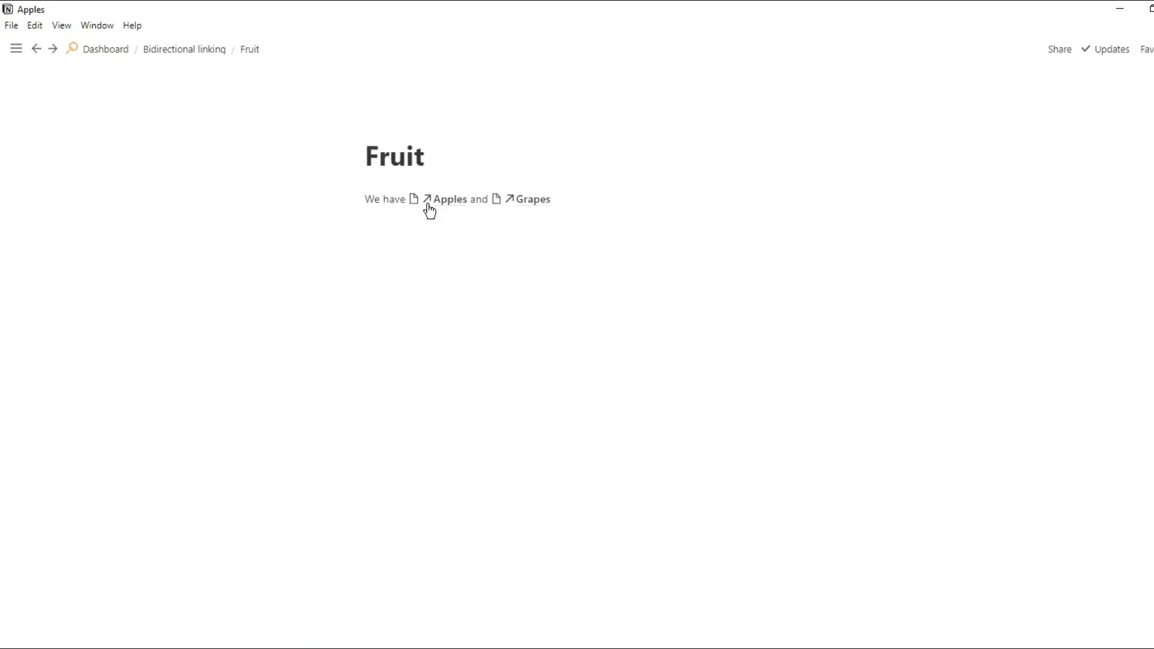
click(533, 199)
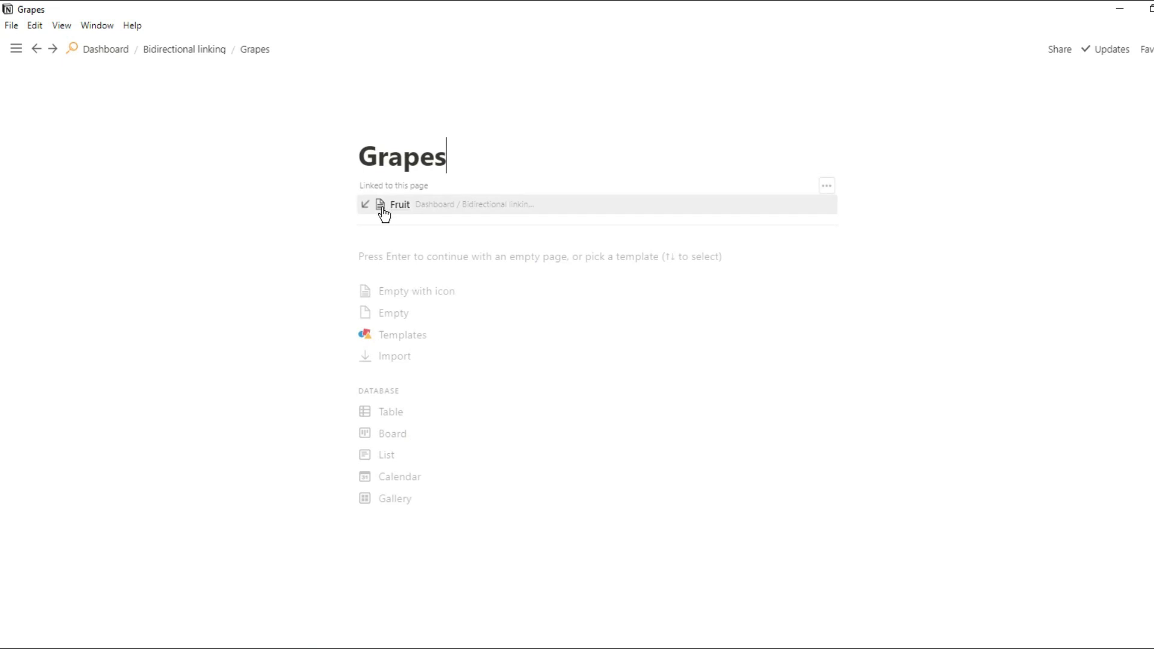
click(399, 205)
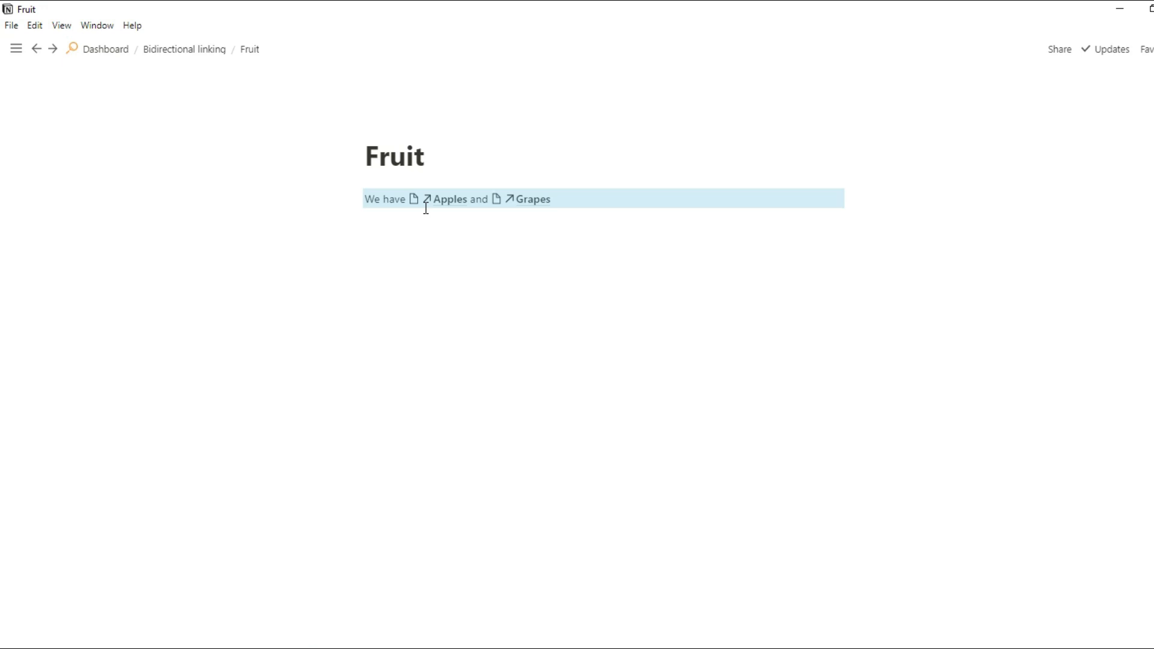
click(393, 199)
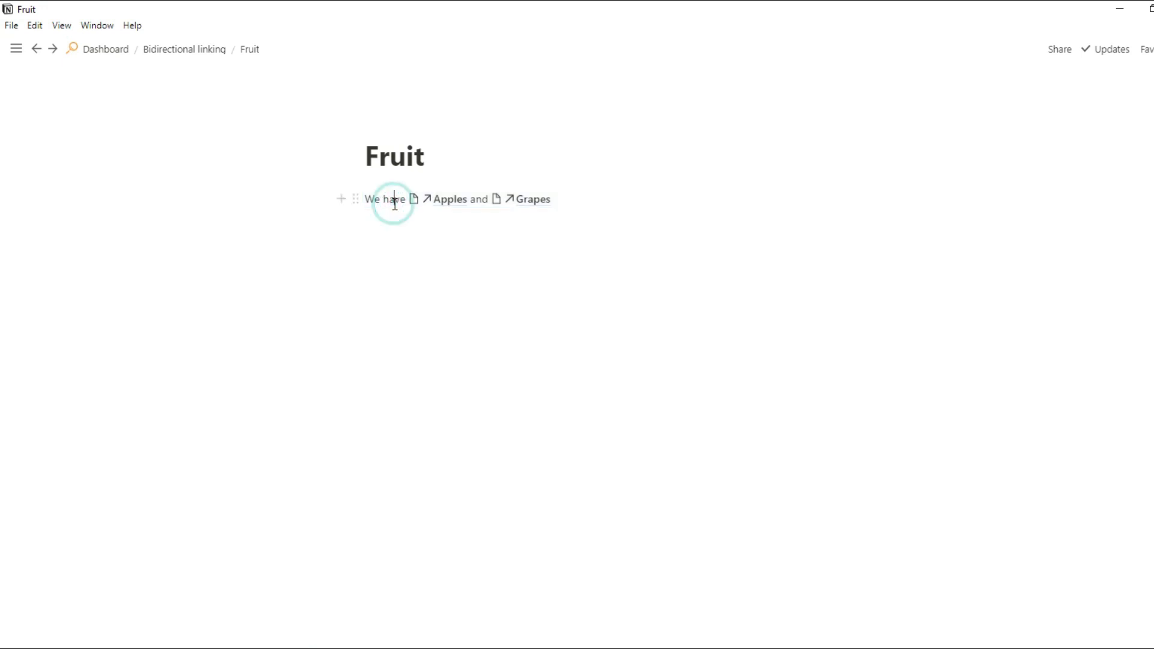
click(184, 49)
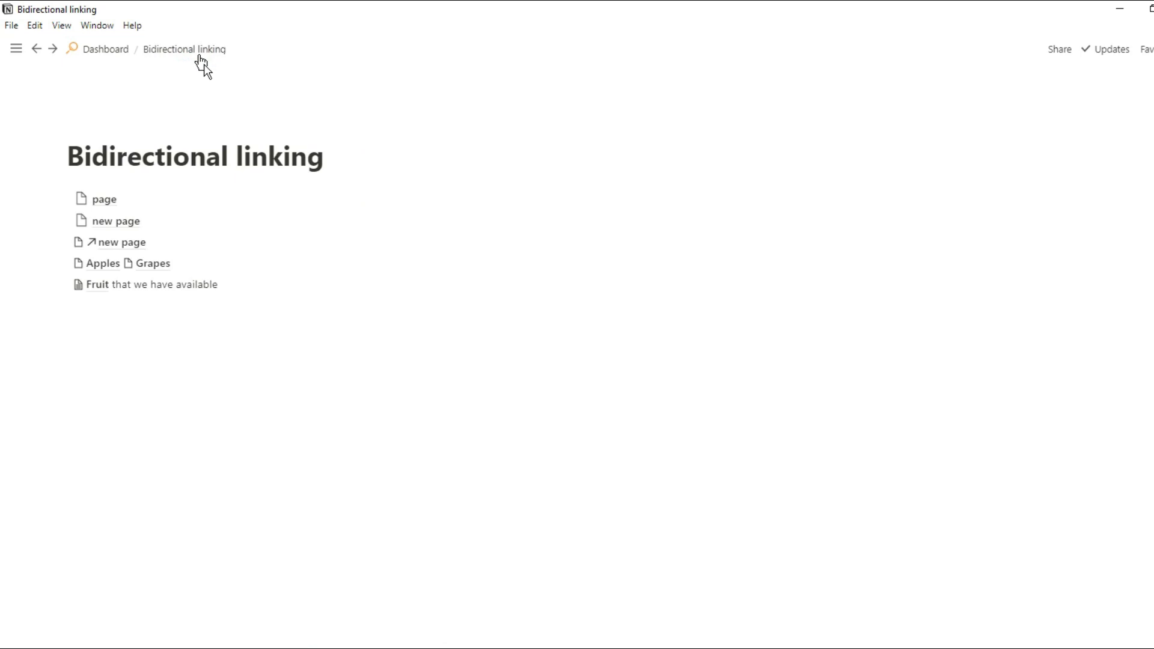
Insert an inline 'Fruit Table' database with rows Apples, Bananas, Carrots and Grapes.
click(157, 305)
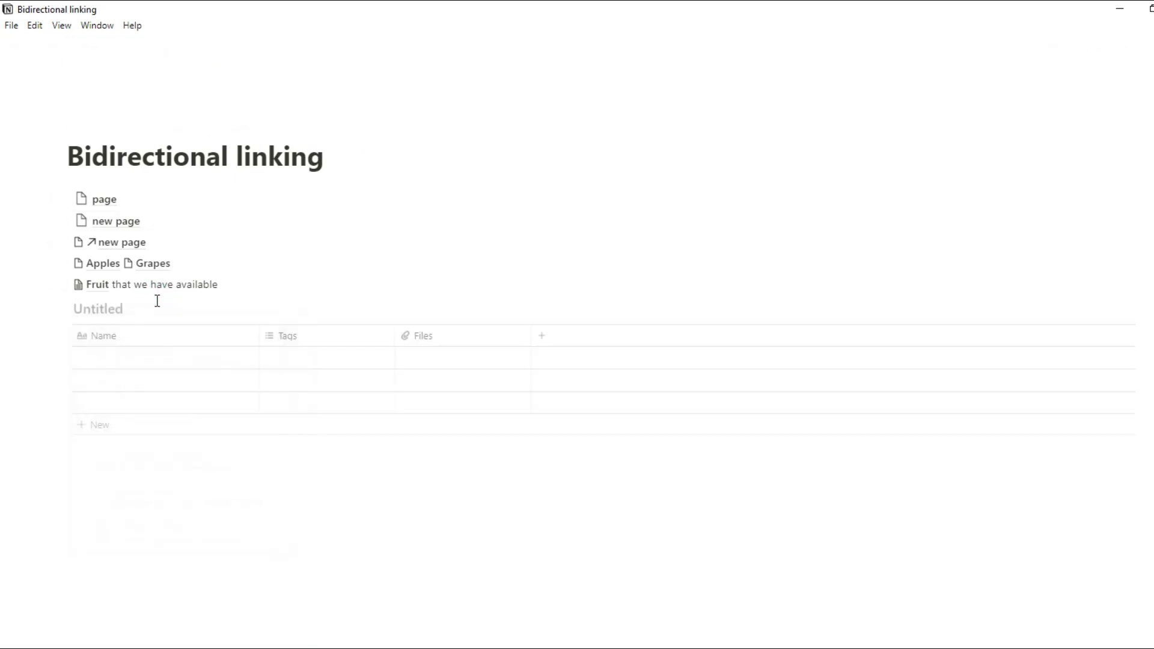
text(Fruit Table)
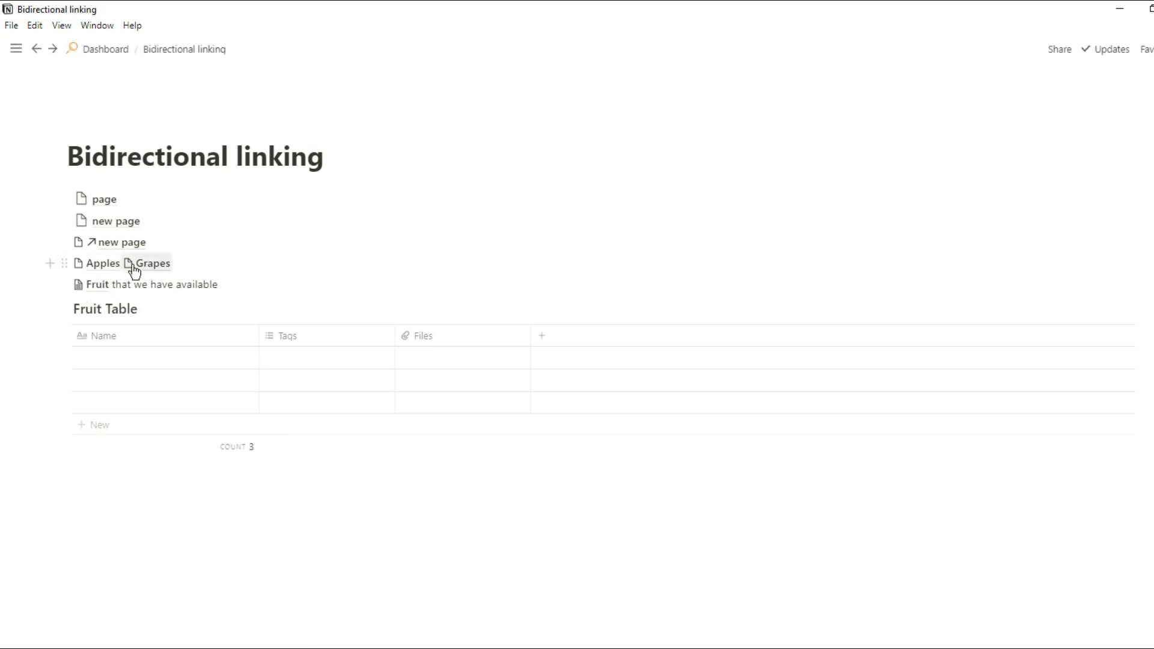
click(64, 263)
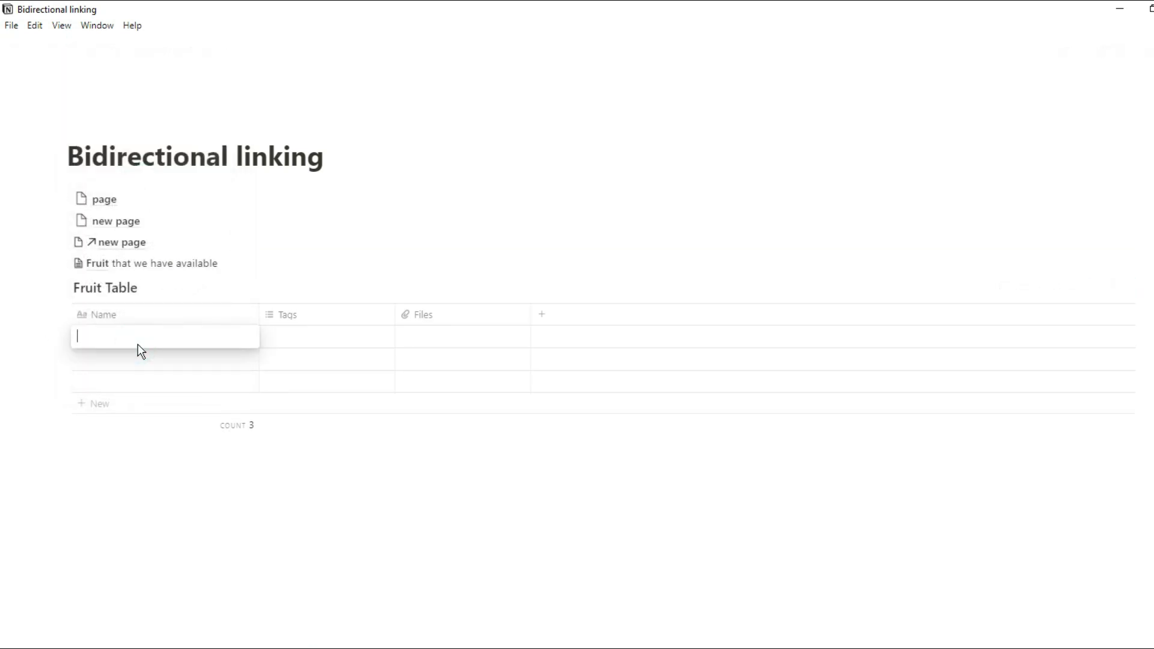
text(Apples)
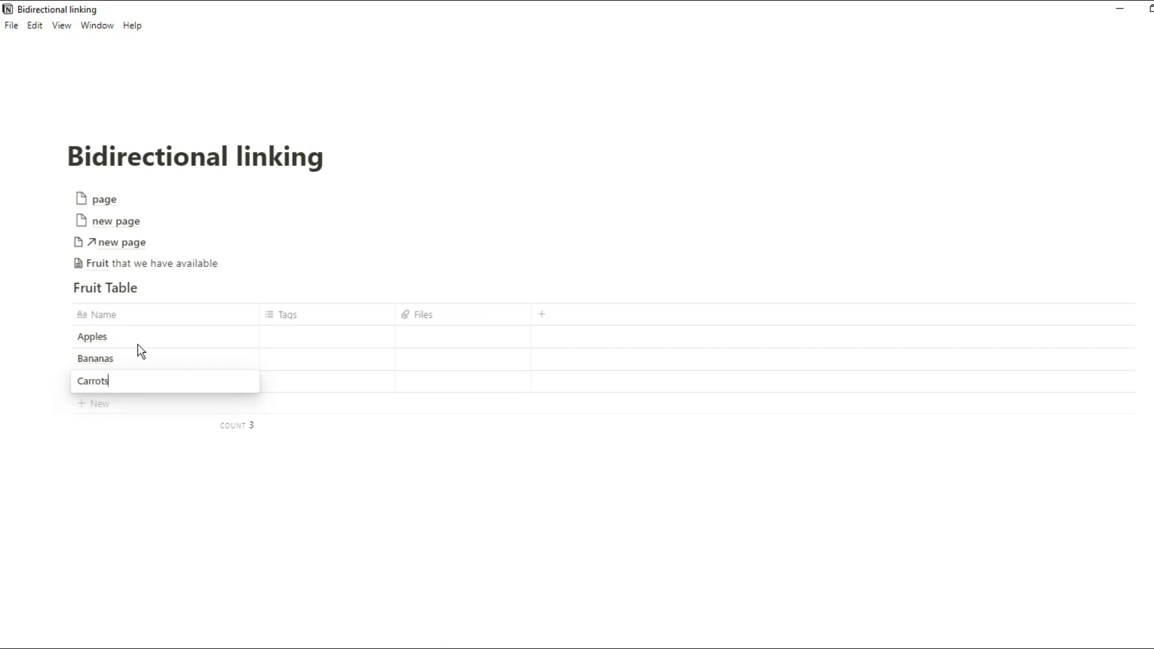
key(Enter)
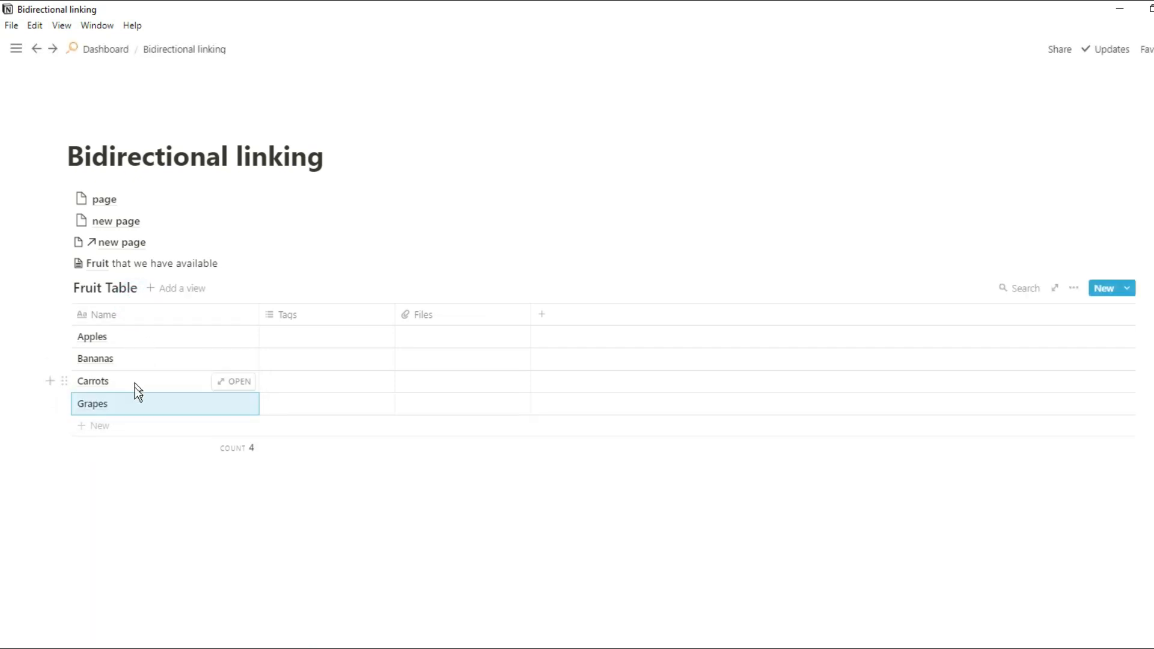
mouse_move(258, 315)
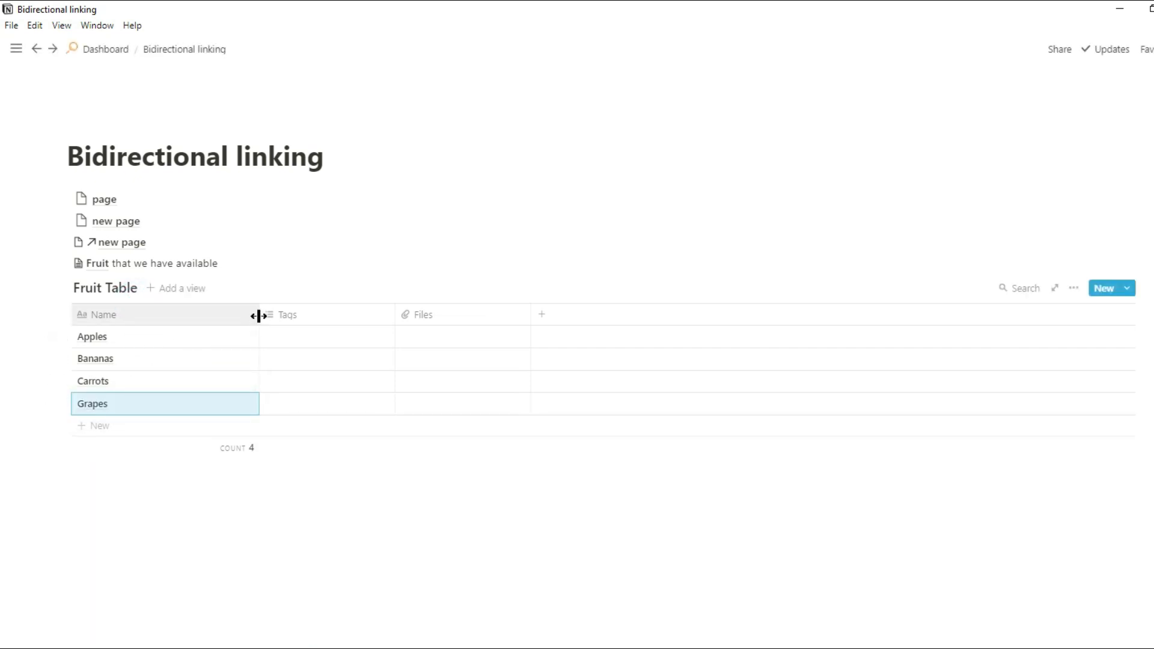
On Fruit, relink the sentence to the Apples and Bananas entries from Fruit Table.
click(96, 263)
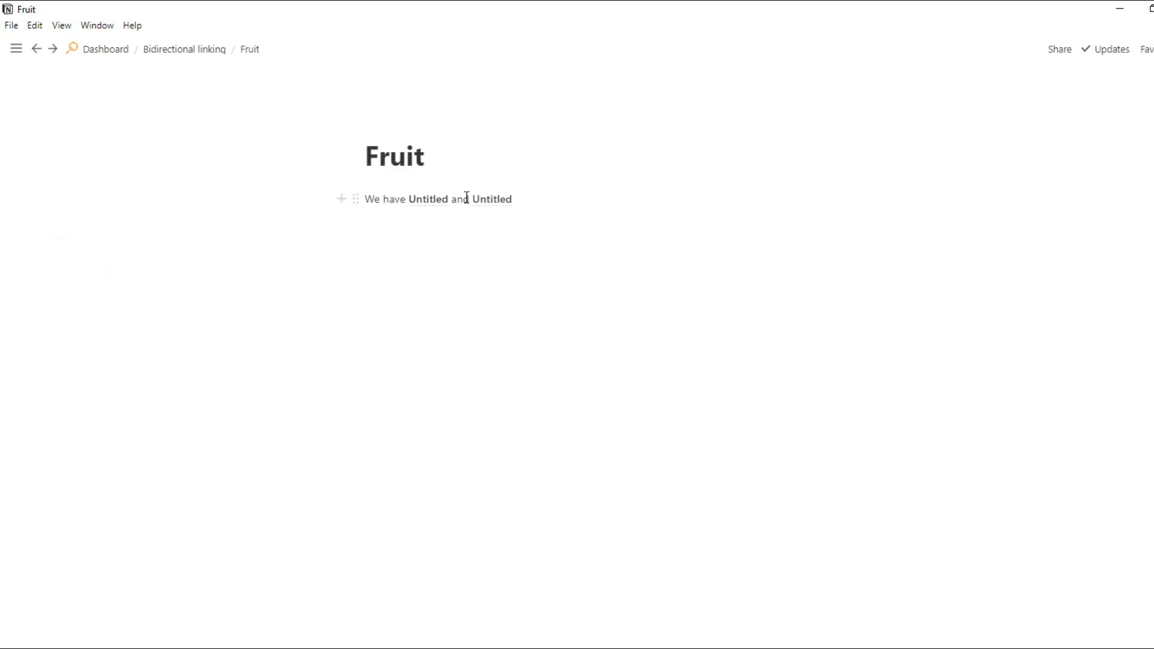
text(Apples and)
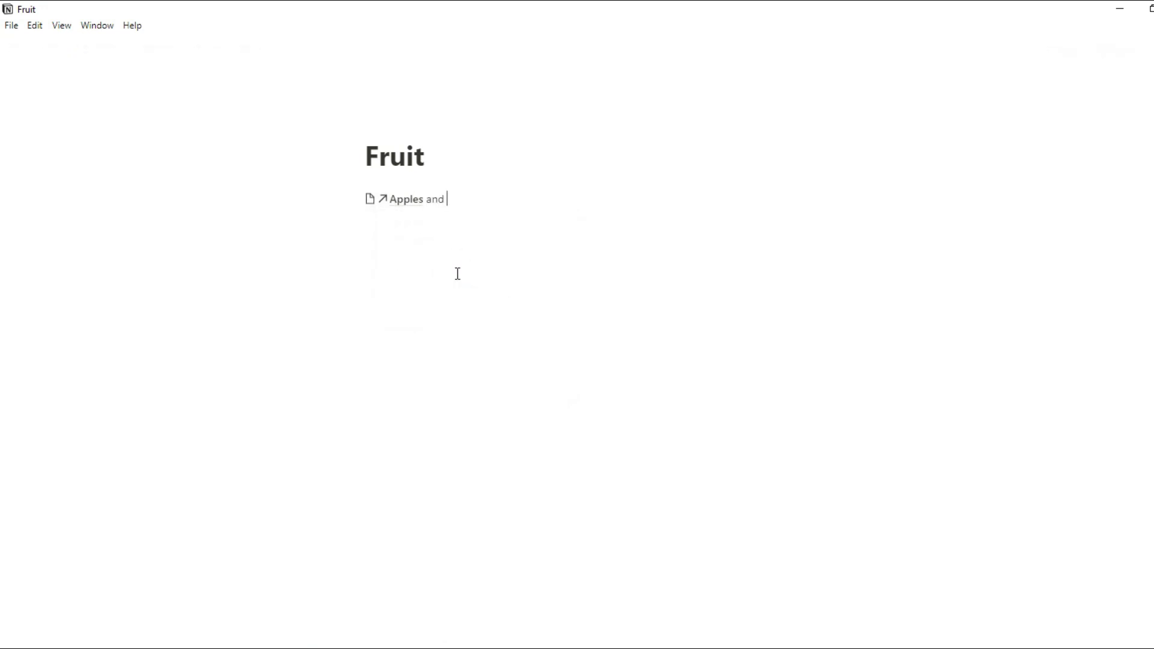
text(Bana)
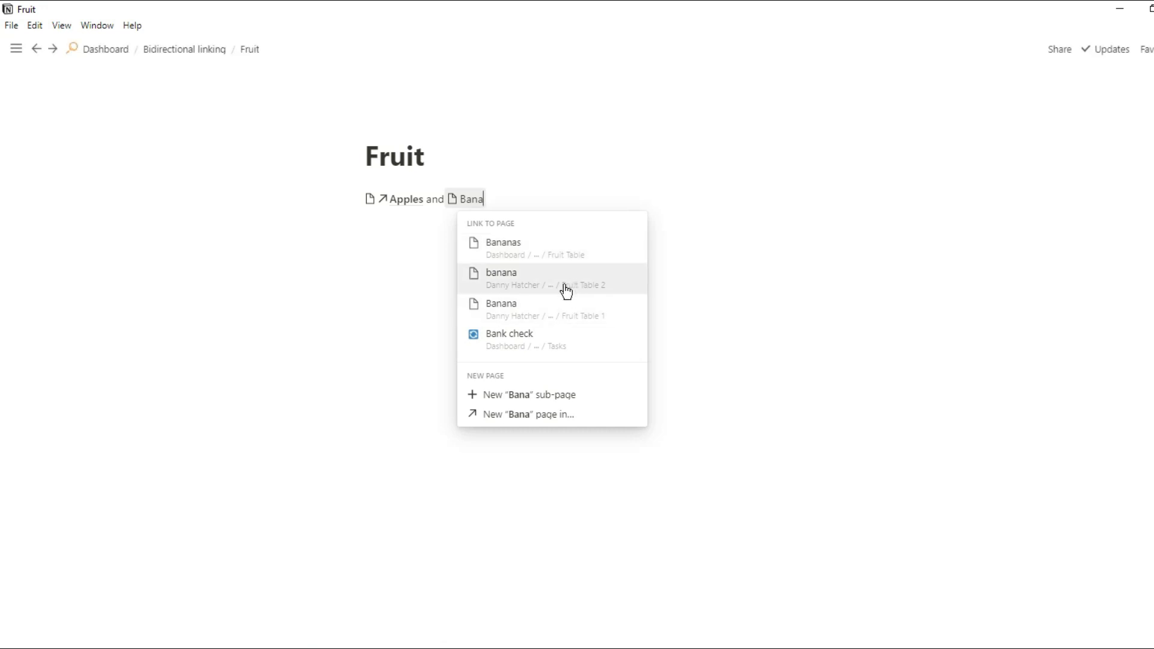
click(503, 243)
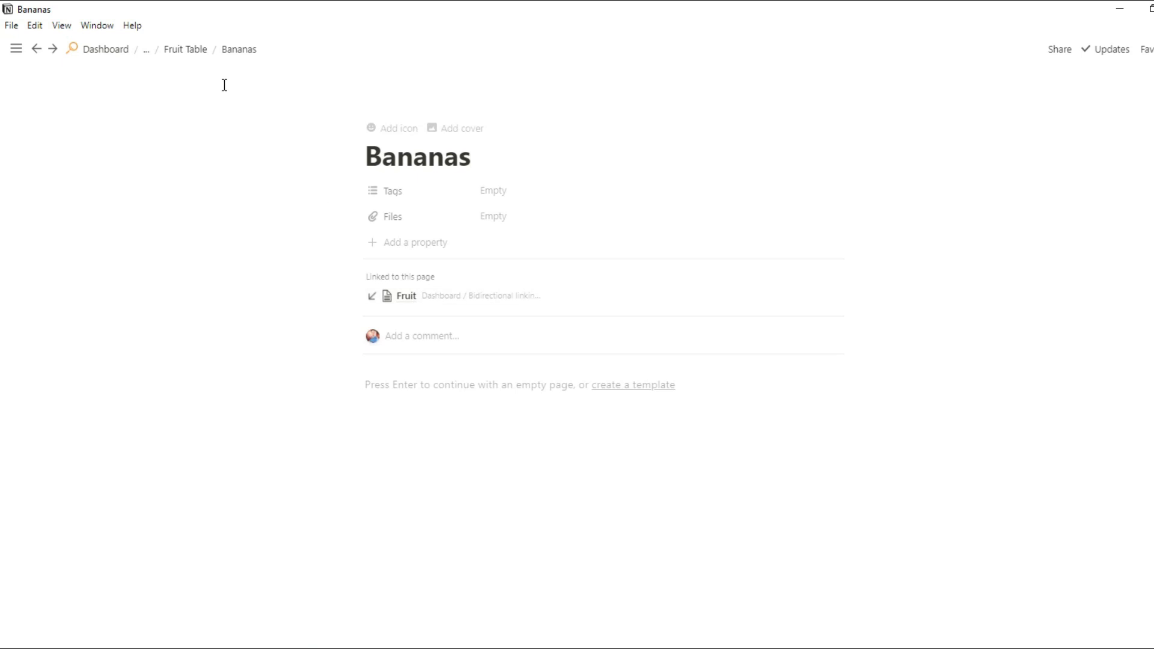
mouse_move(397, 295)
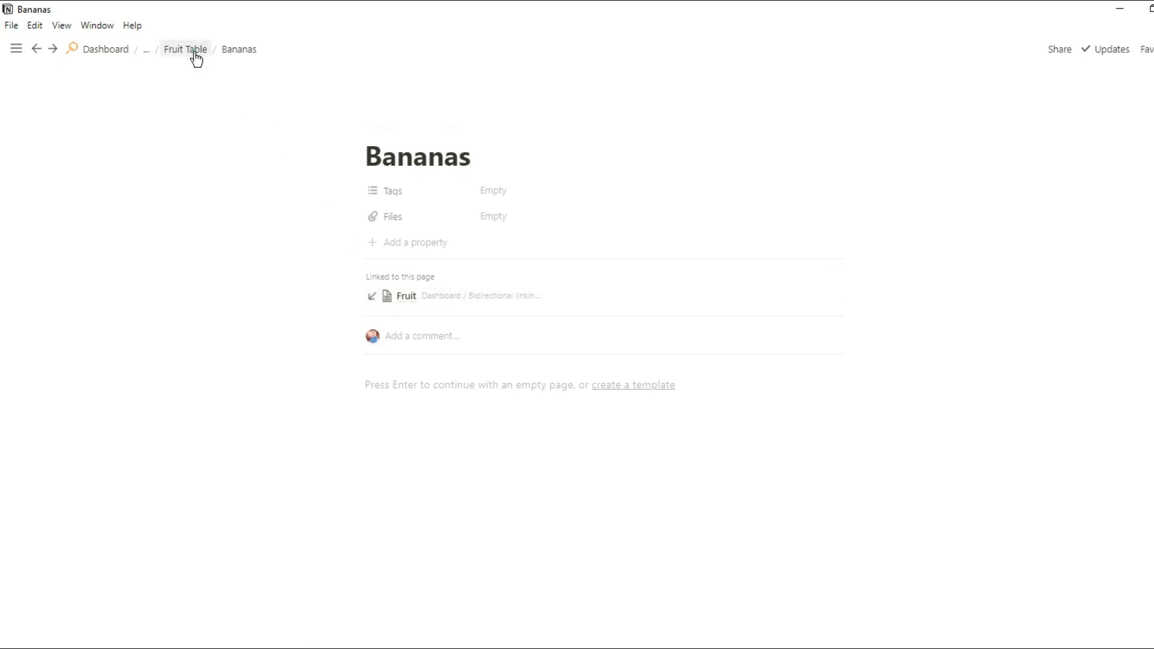
Open the Apples entry in Fruit Table and follow its backlink to Fruit.
click(185, 50)
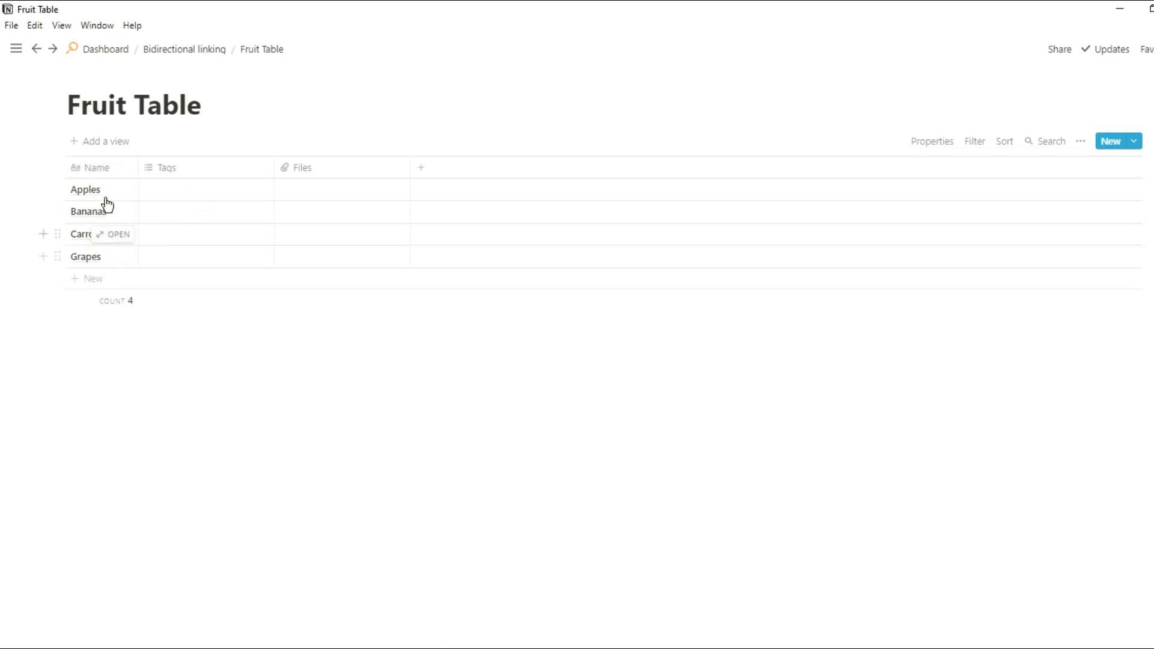
click(118, 234)
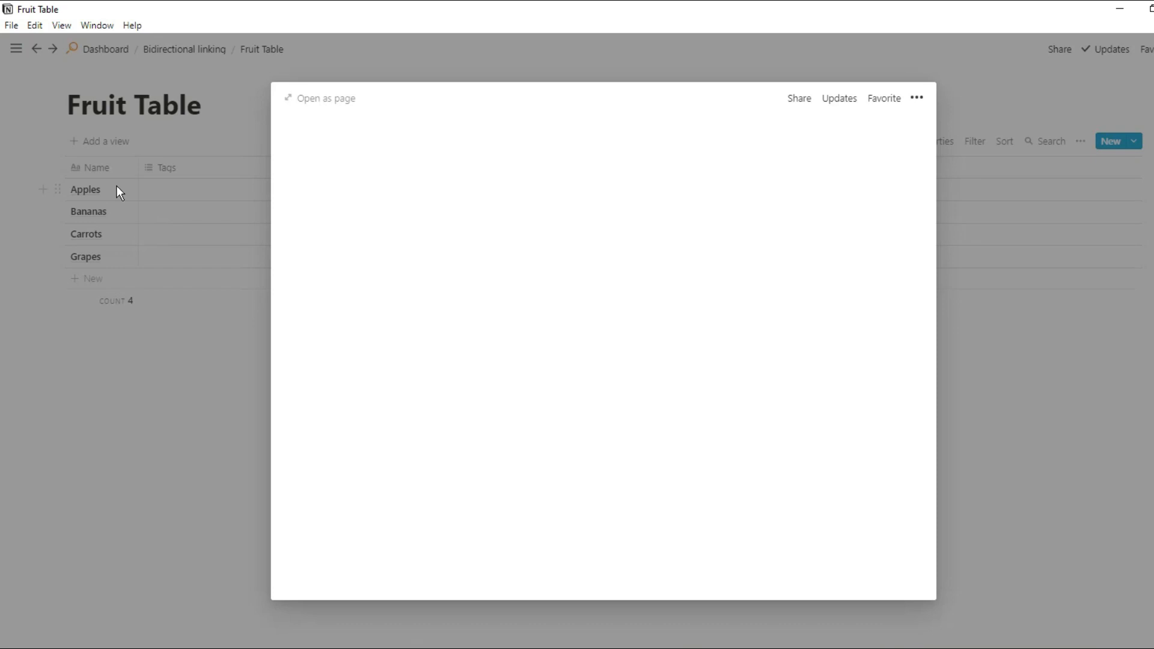
click(85, 189)
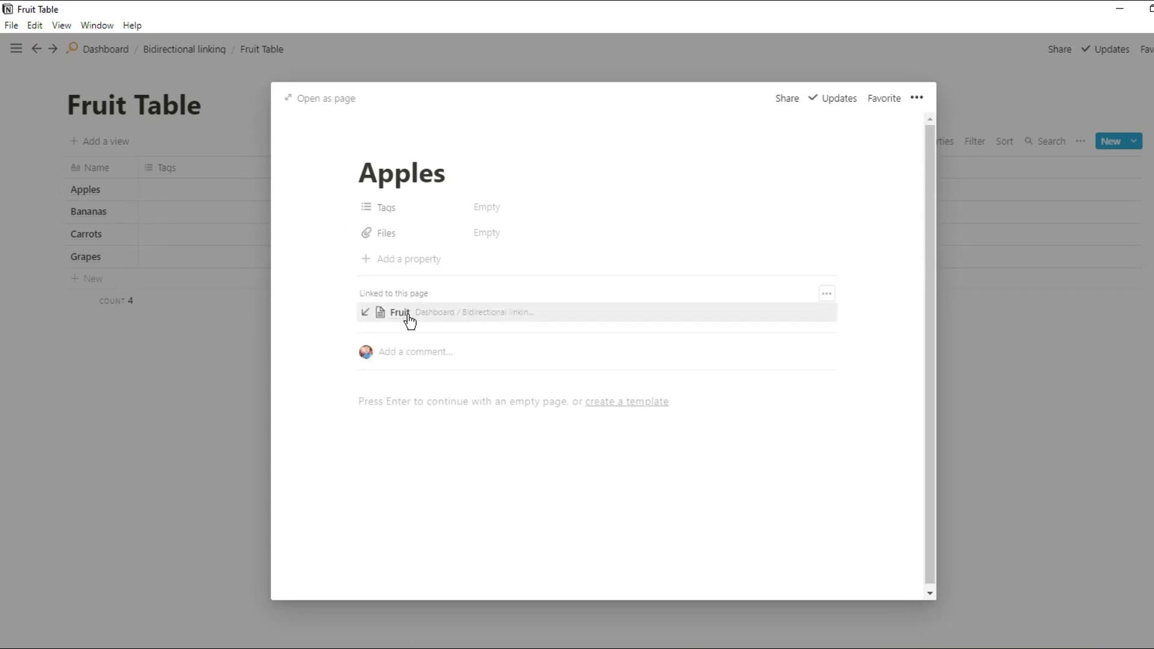
click(400, 312)
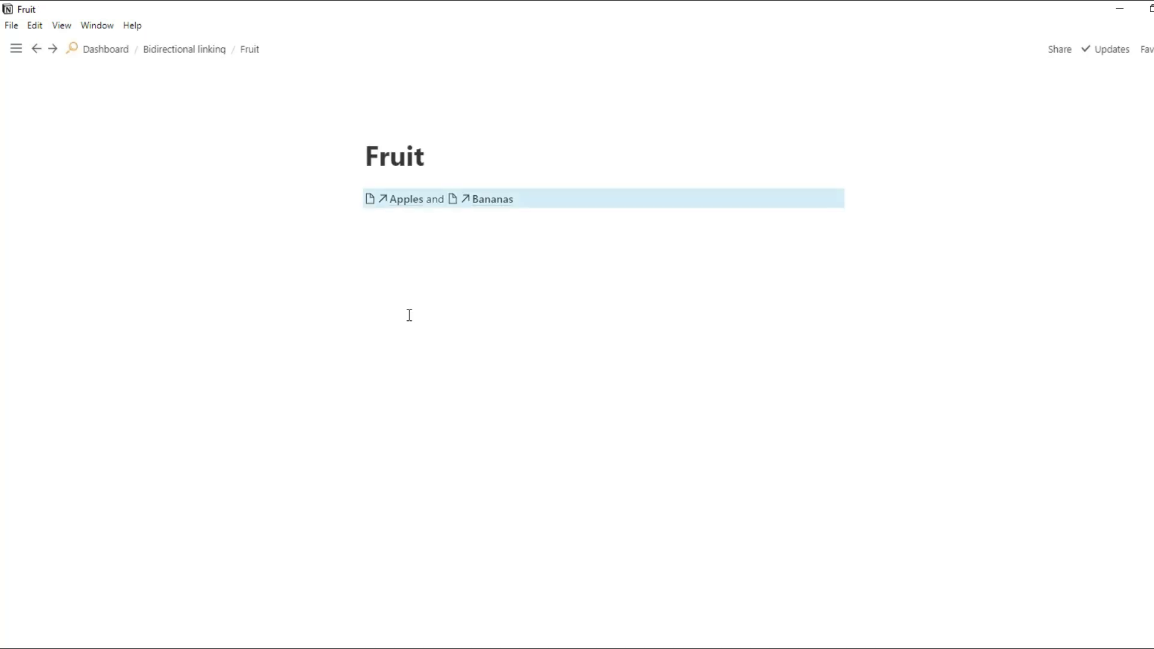
Add a new 'Cherries' inline page link below the fruit links on the Fruit page.
click(417, 220)
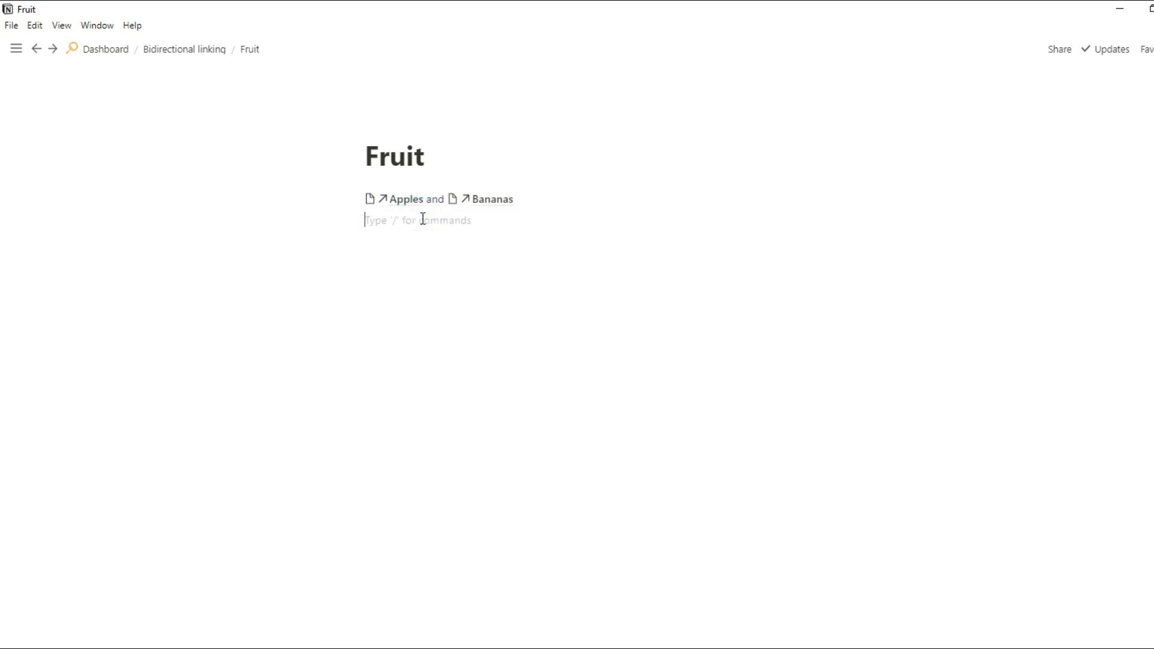
mouse_move(459, 224)
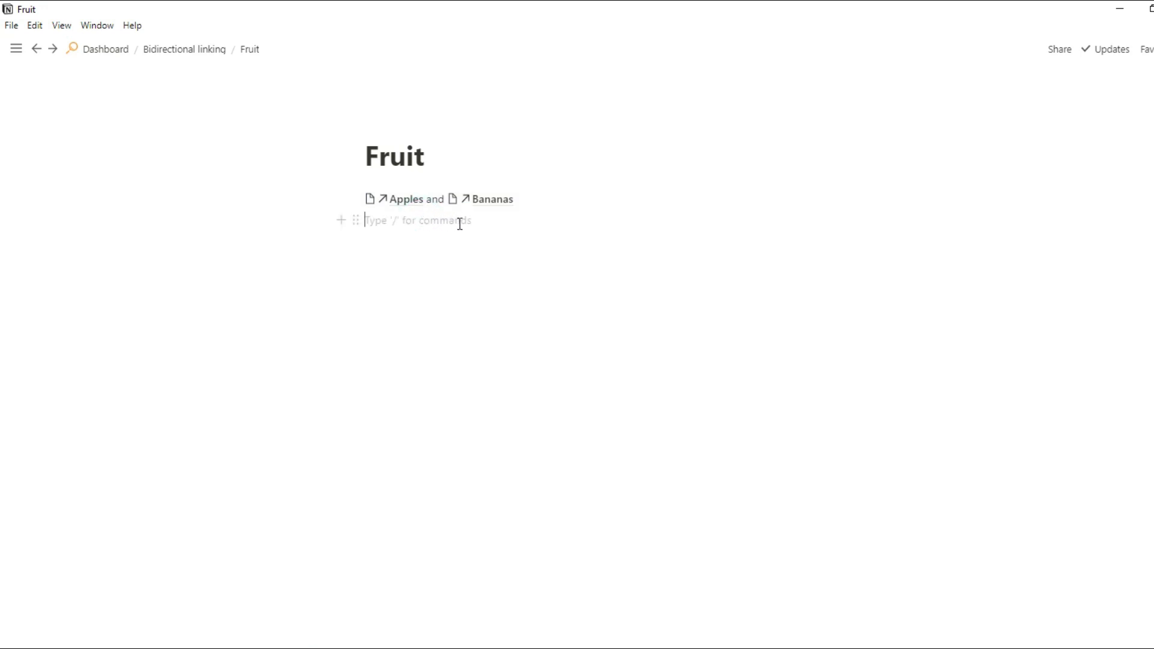
text(+)
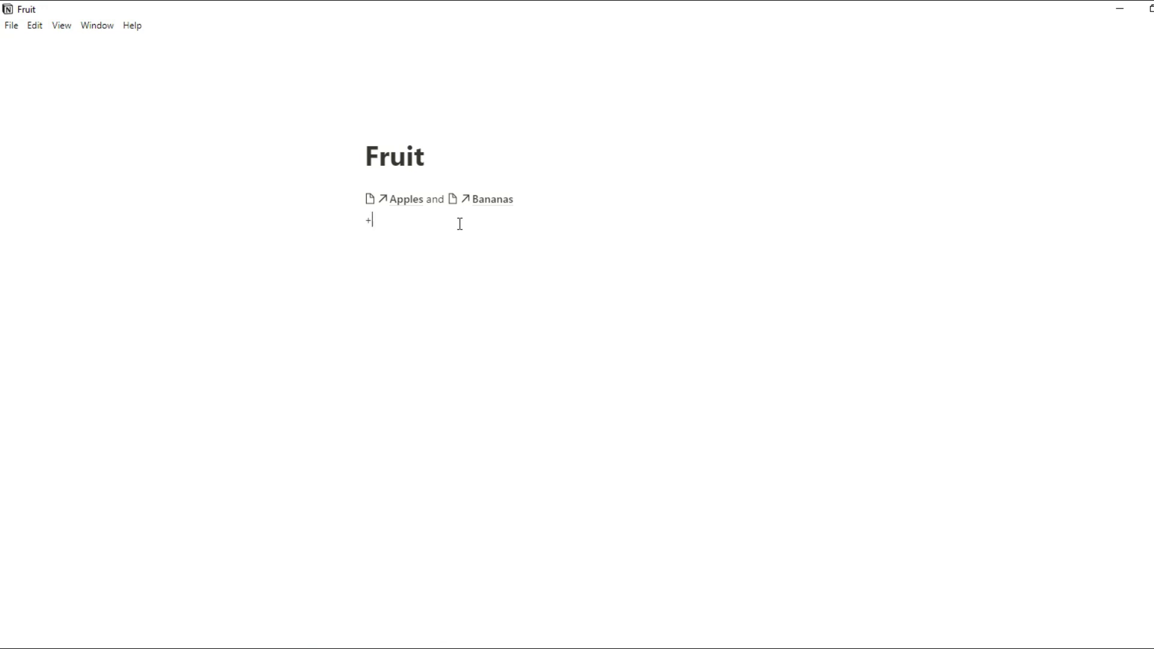
text(Ch)
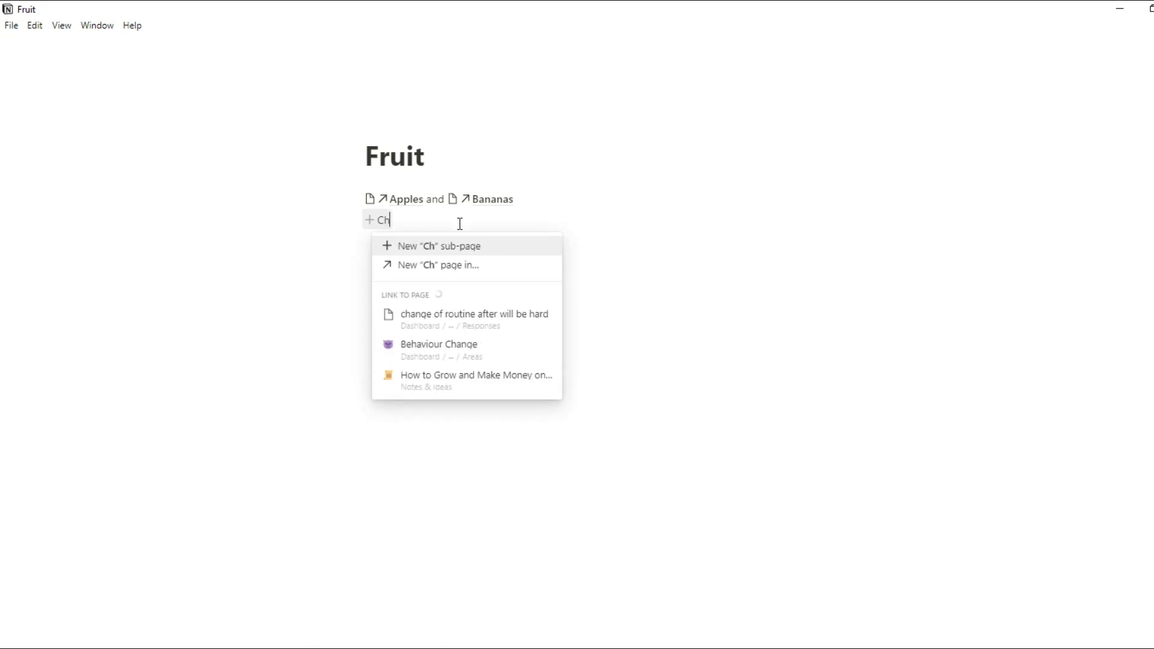
text(errie)
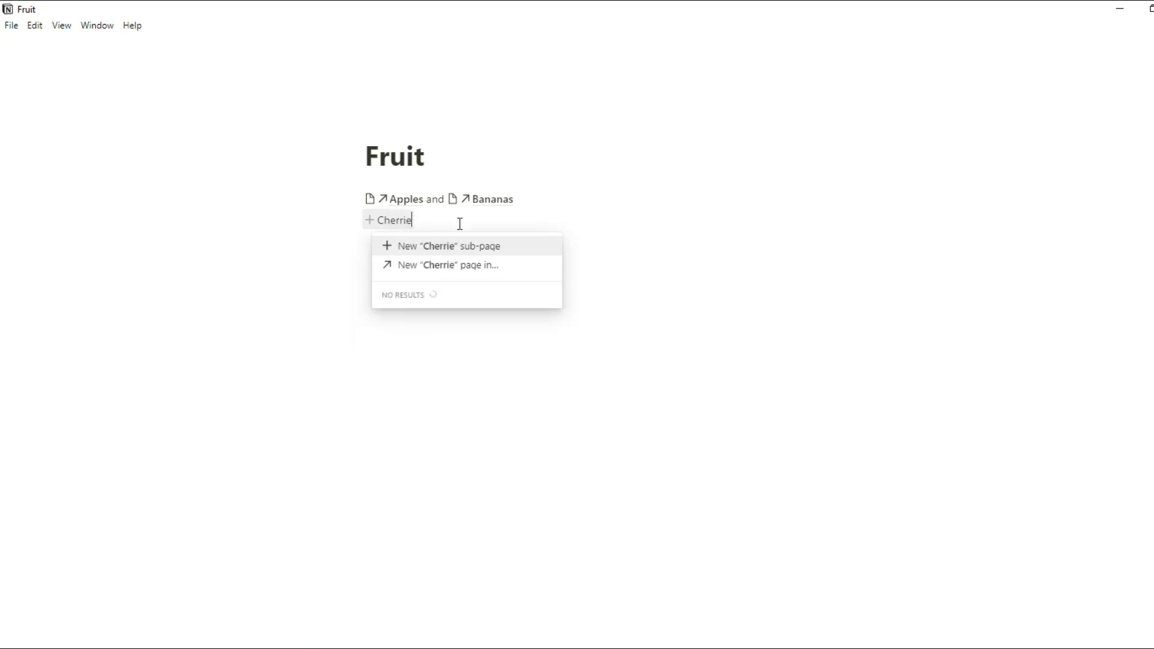
text(s)
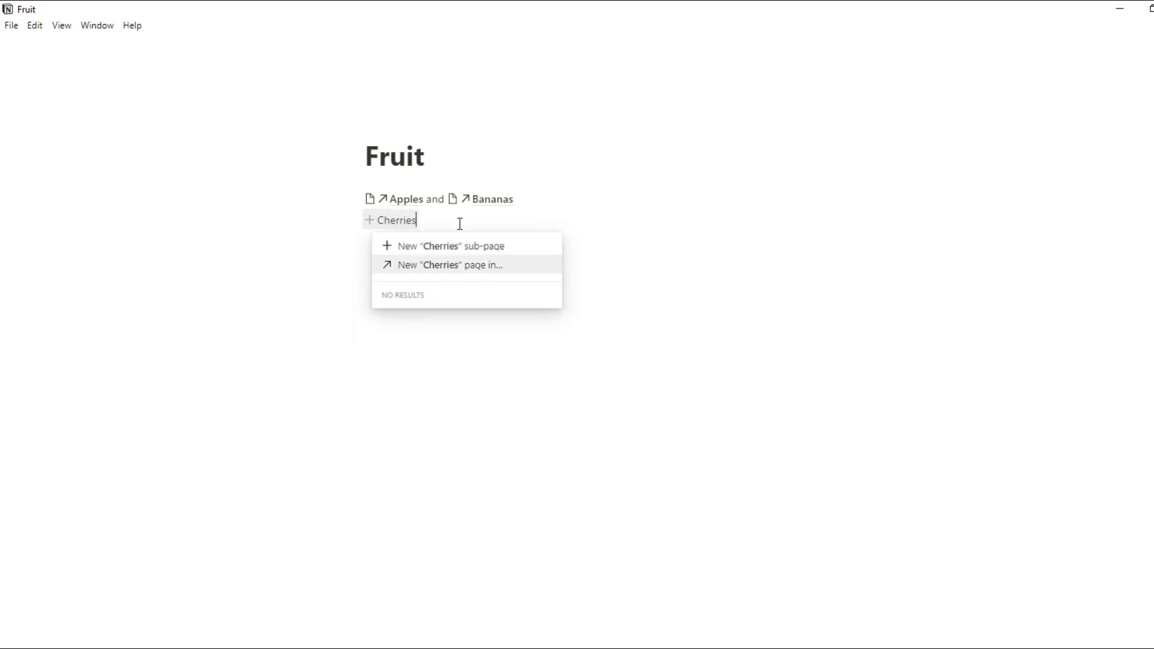
click(451, 265)
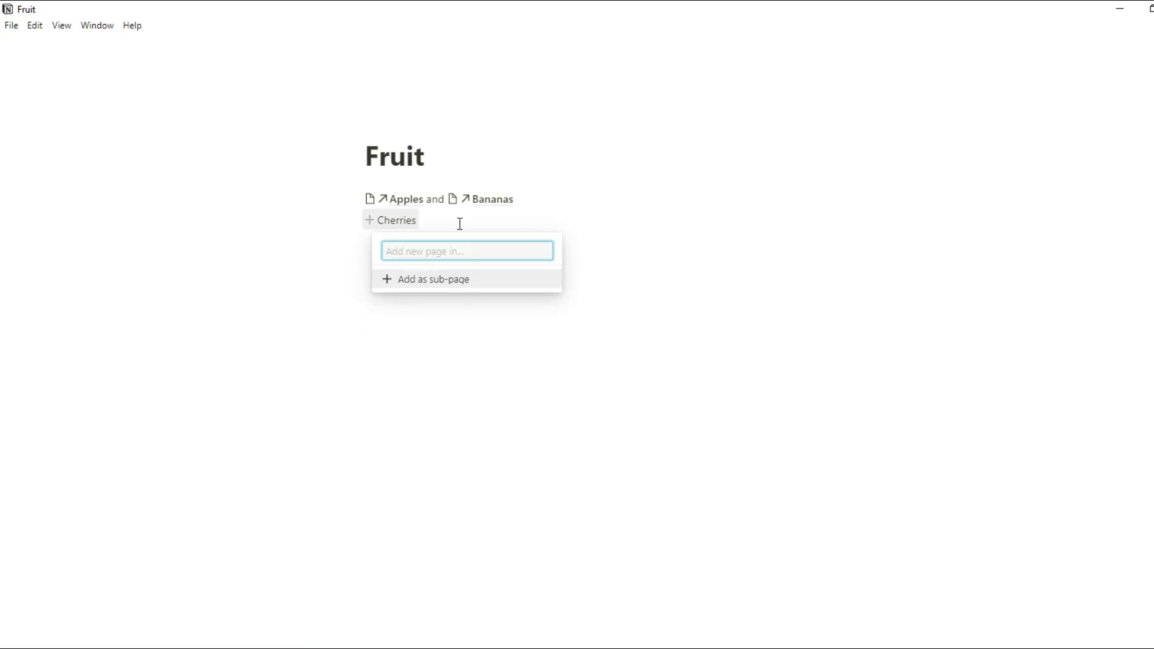
Place the new Cherries page in Fruit Table and open it.
text(fruit tab)
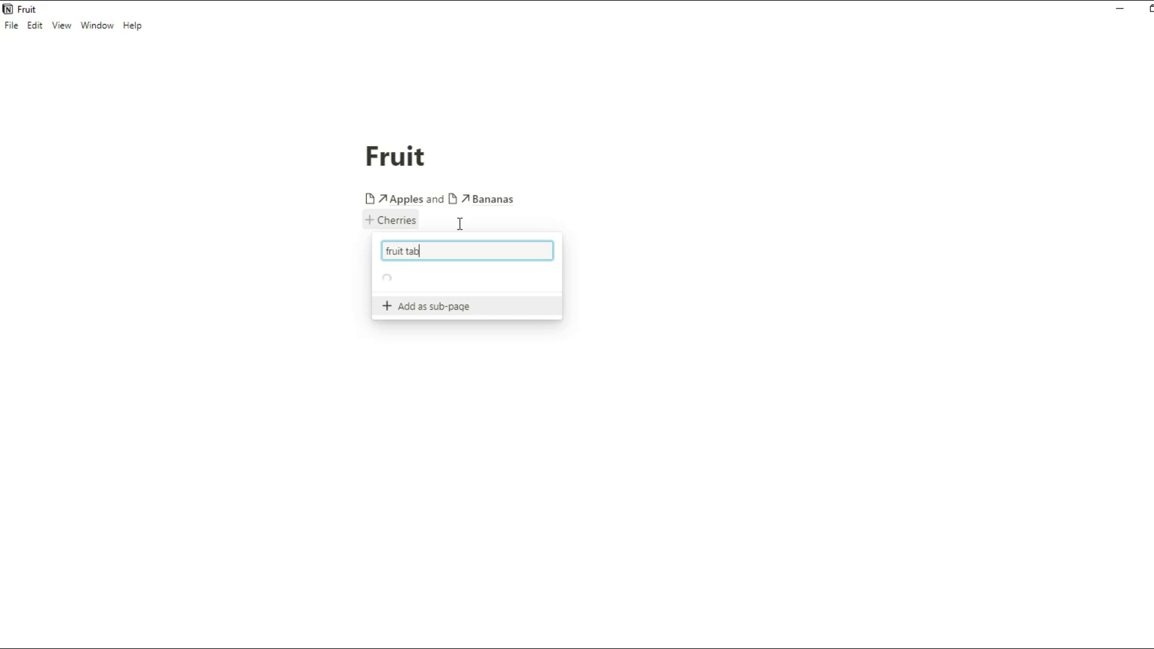
text(le)
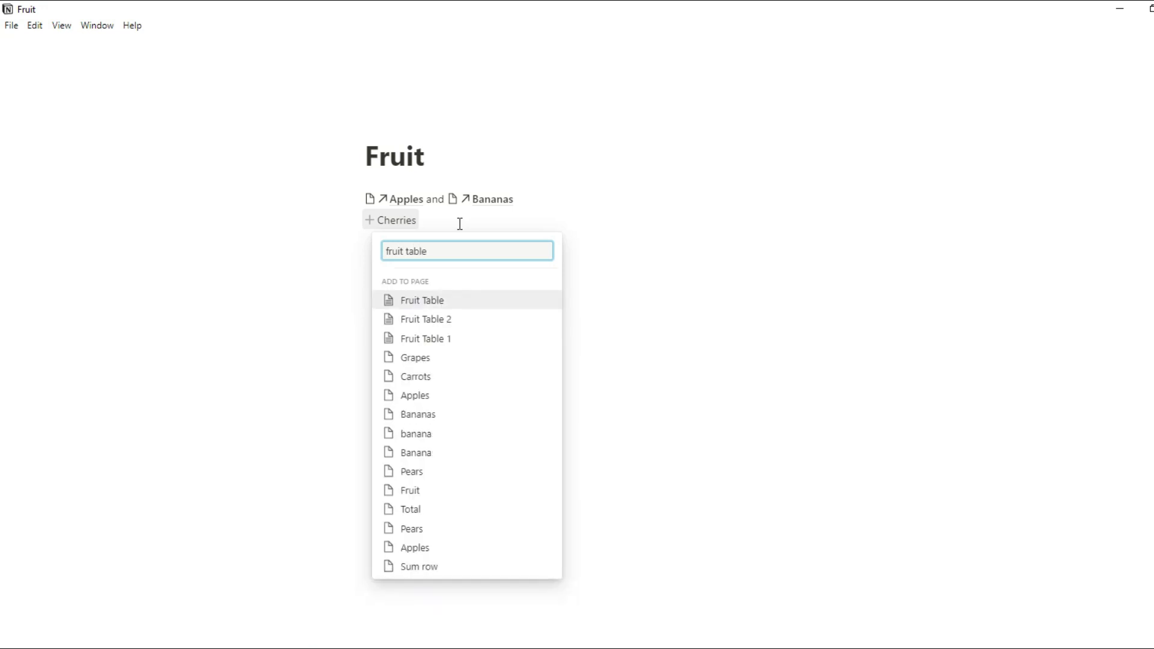
click(422, 299)
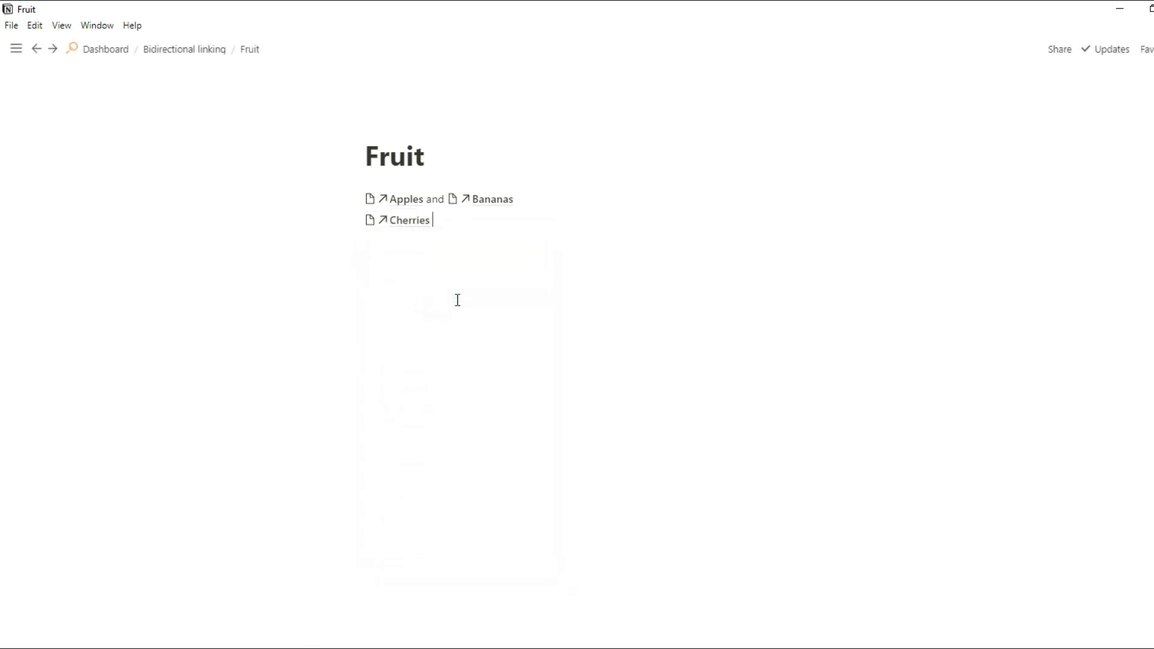
mouse_move(406, 224)
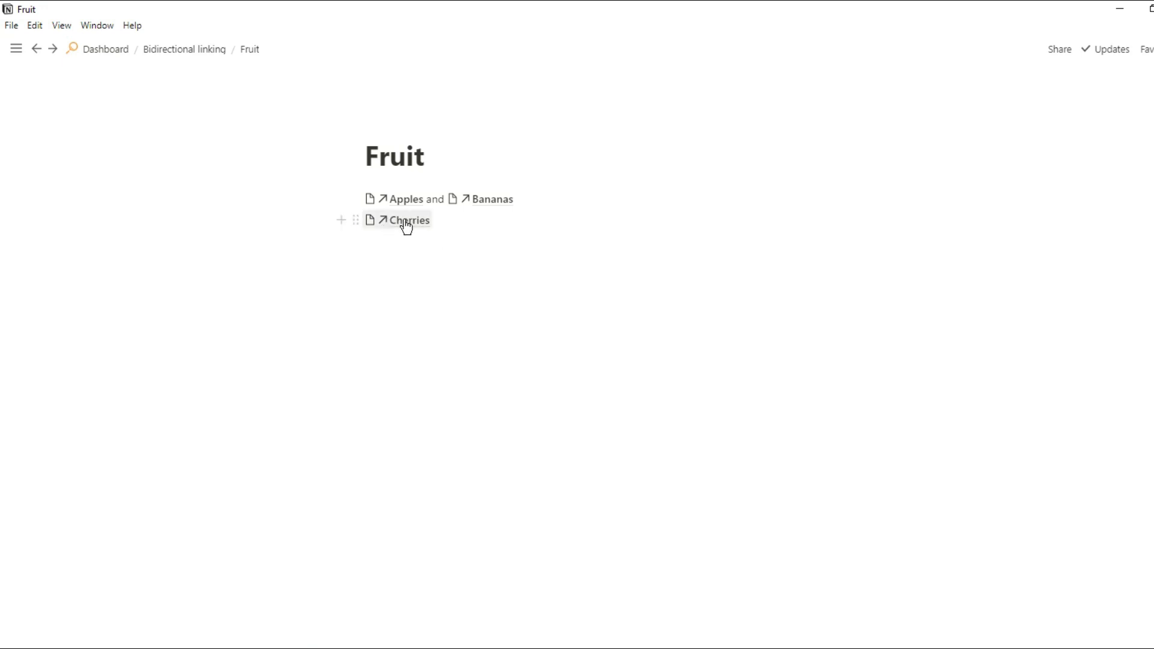
click(410, 220)
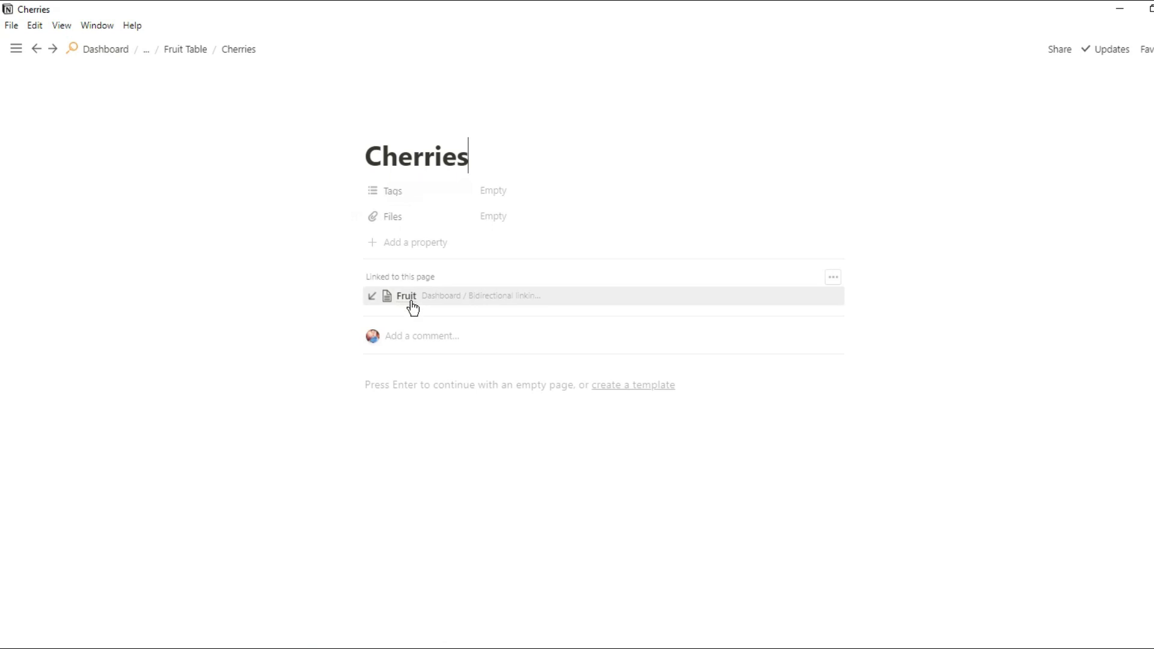
mouse_move(203, 60)
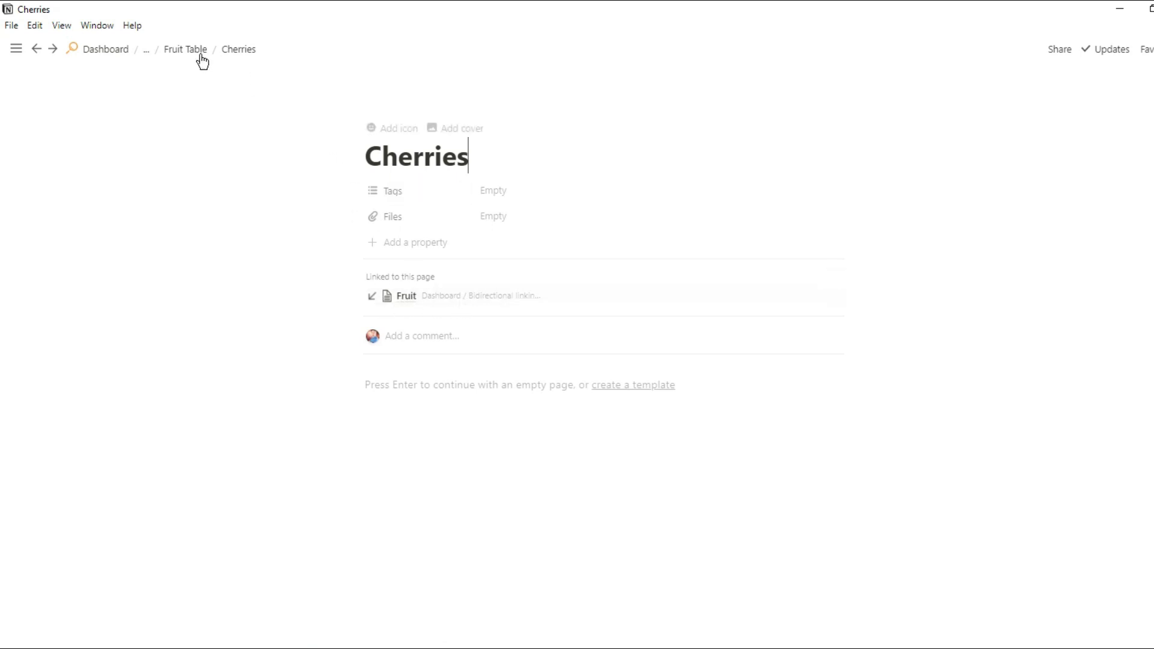
Open the Cherries row from Fruit Table and follow its Fruit backlink.
click(185, 49)
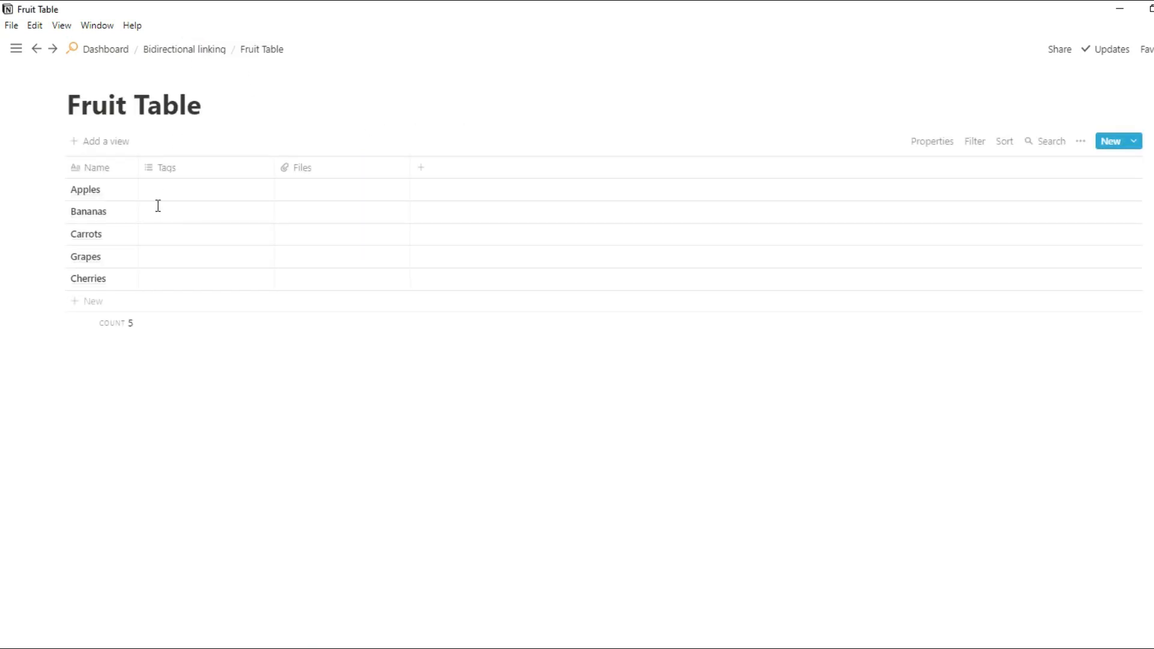
mouse_move(155, 287)
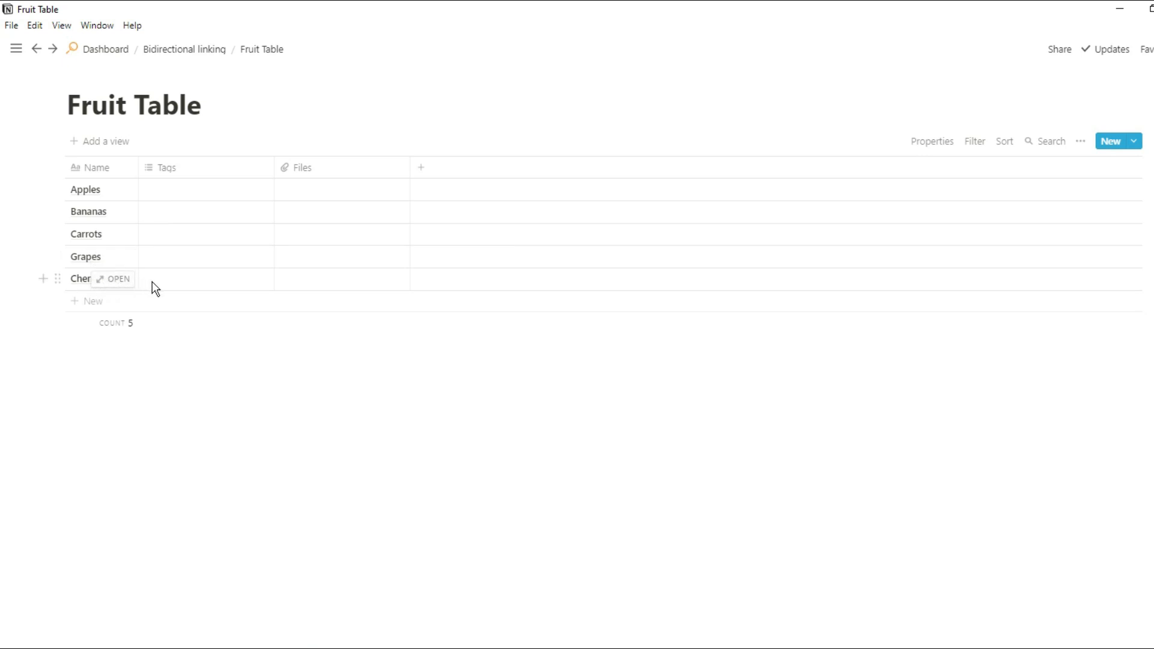
click(116, 279)
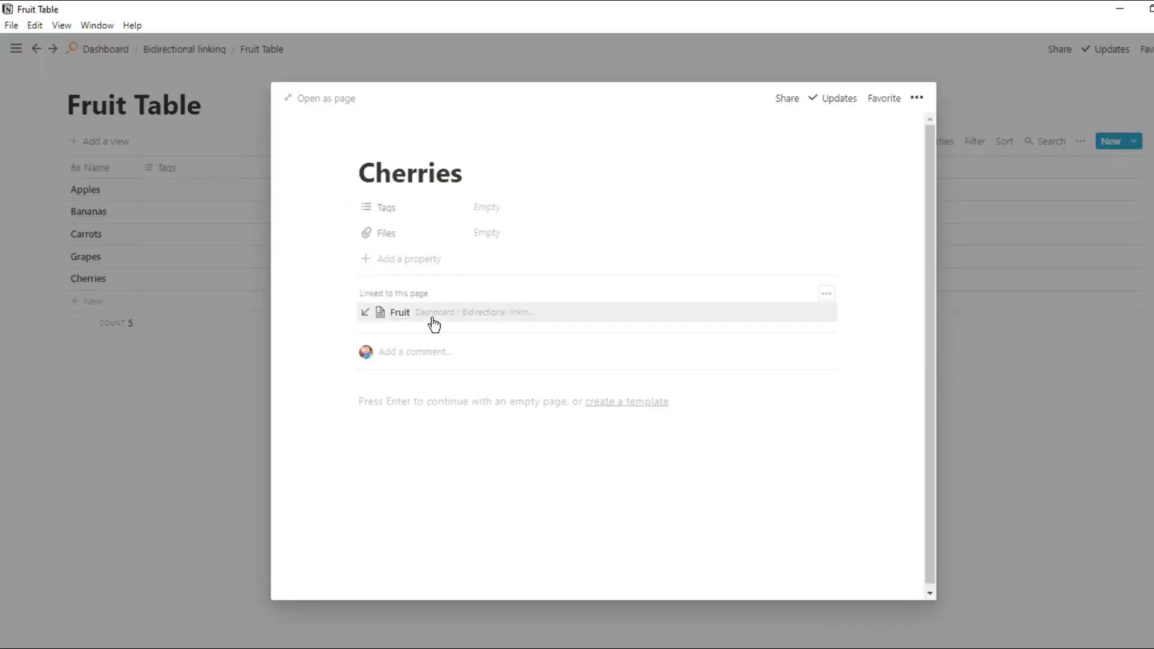
click(434, 312)
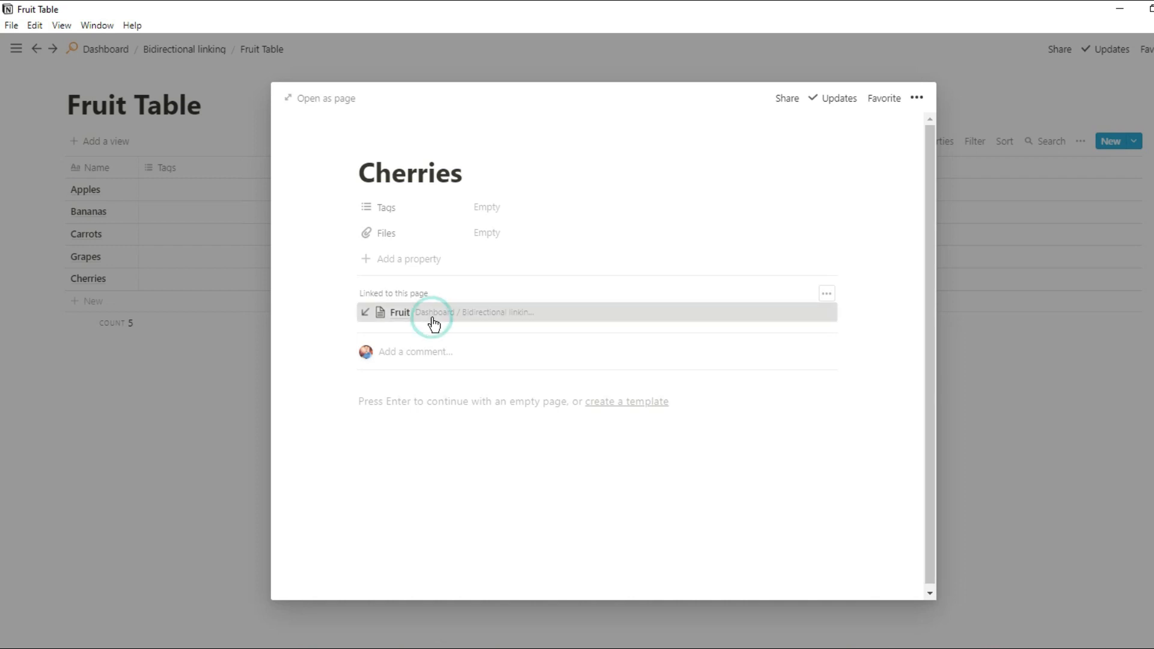
click(399, 311)
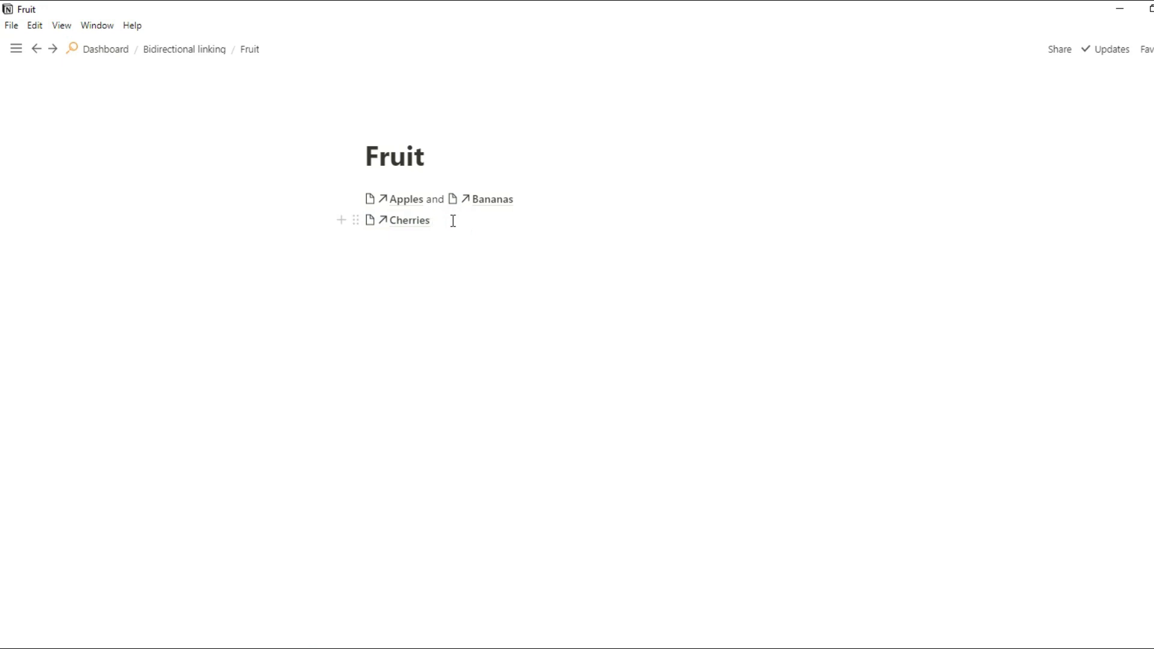
Place the cursor after the Cherries link, then go to the Bidirectional linking page.
click(436, 220)
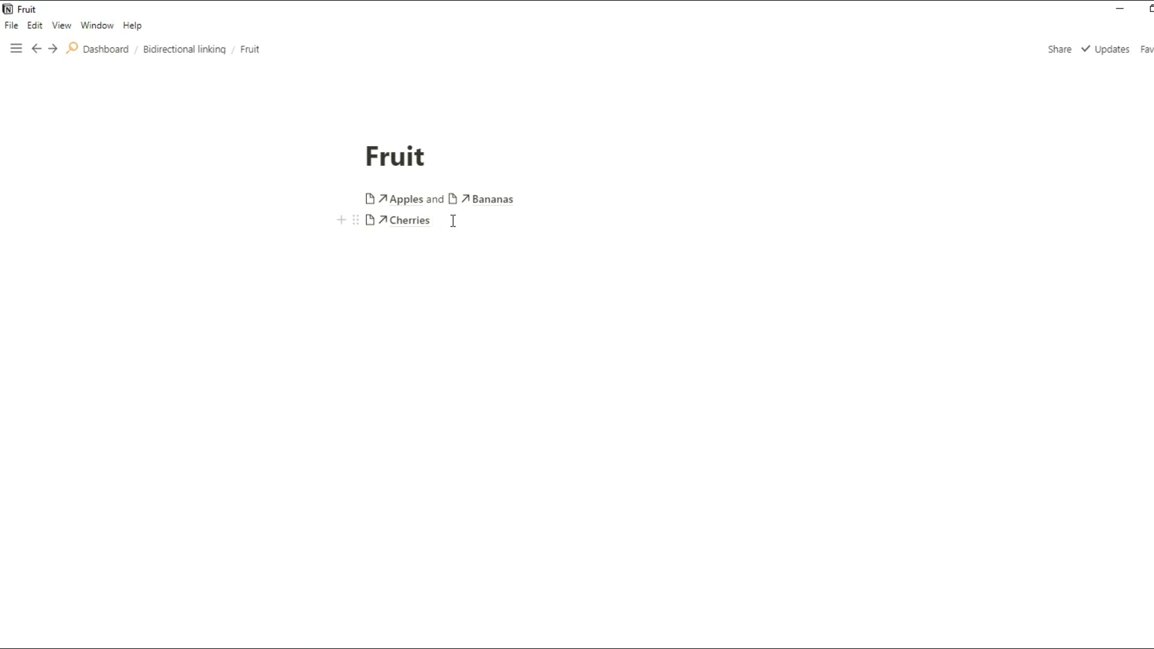
click(434, 220)
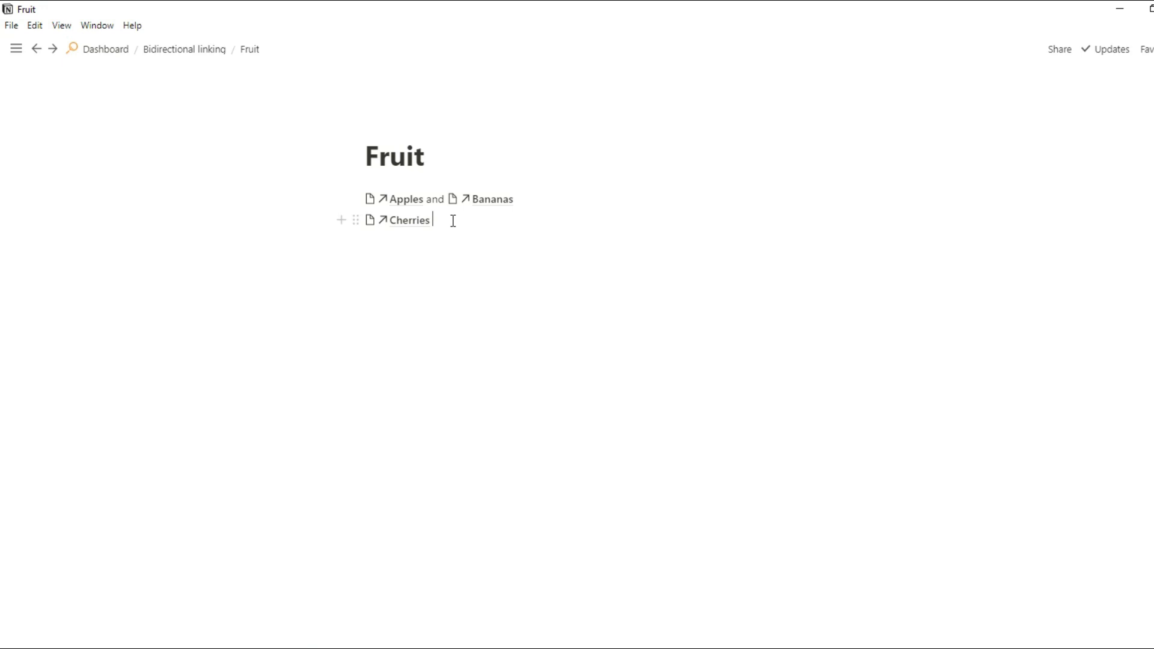
mouse_move(412, 221)
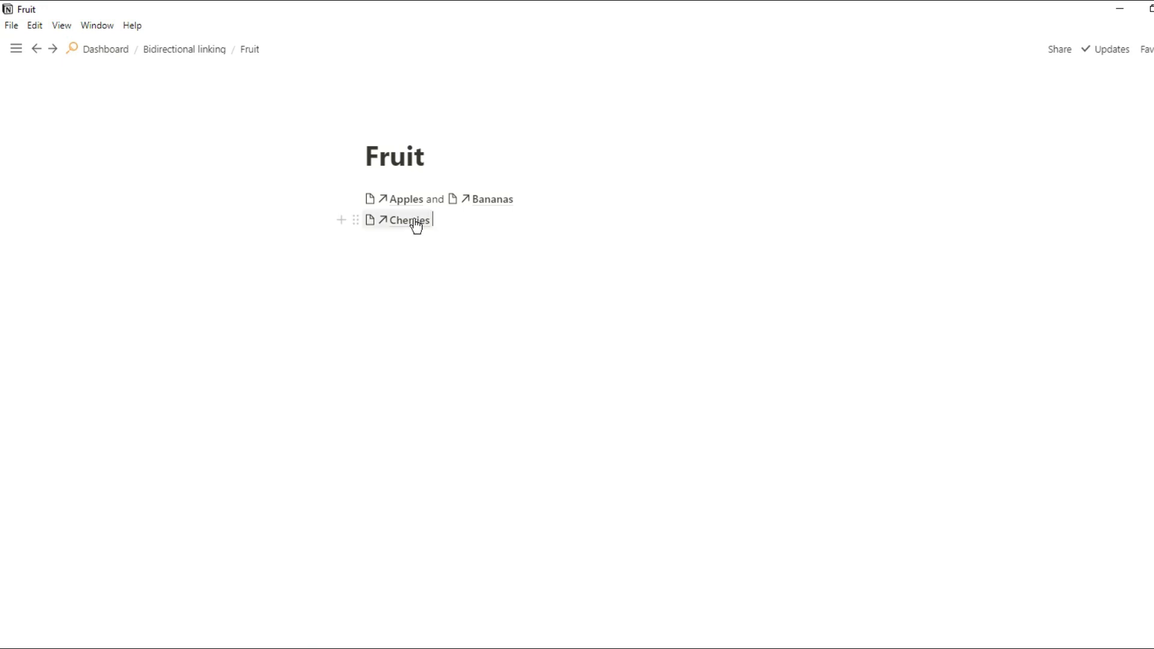
click(184, 49)
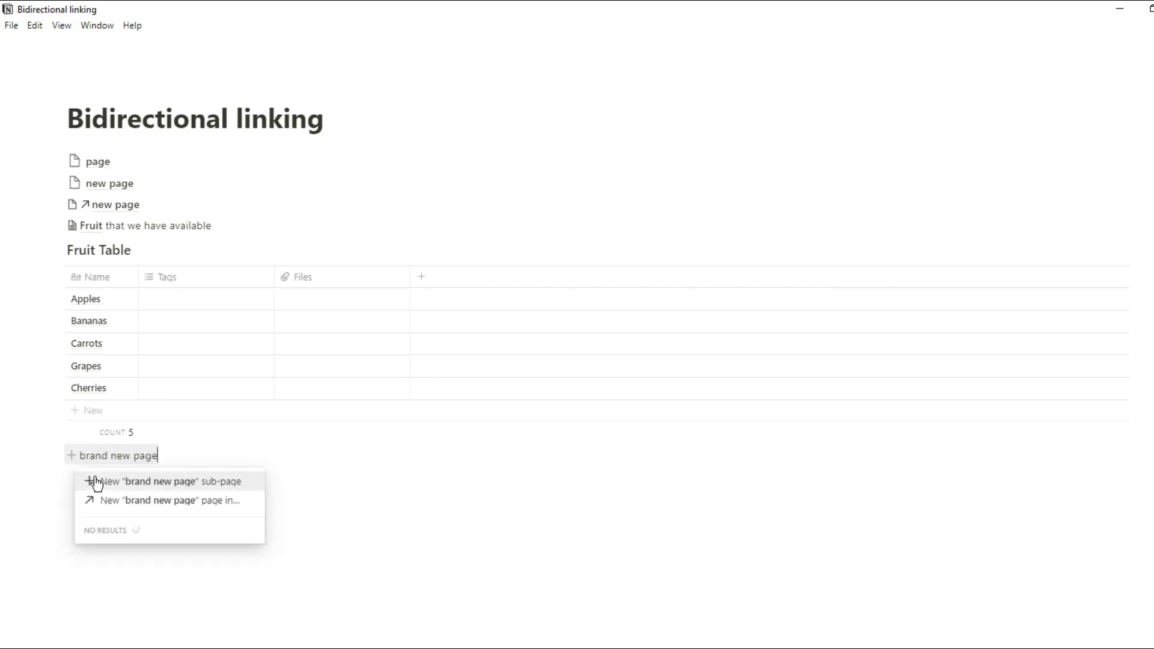
Make 'brand new page' a sub-page, open it, and mention Apples and Bananas.
click(169, 481)
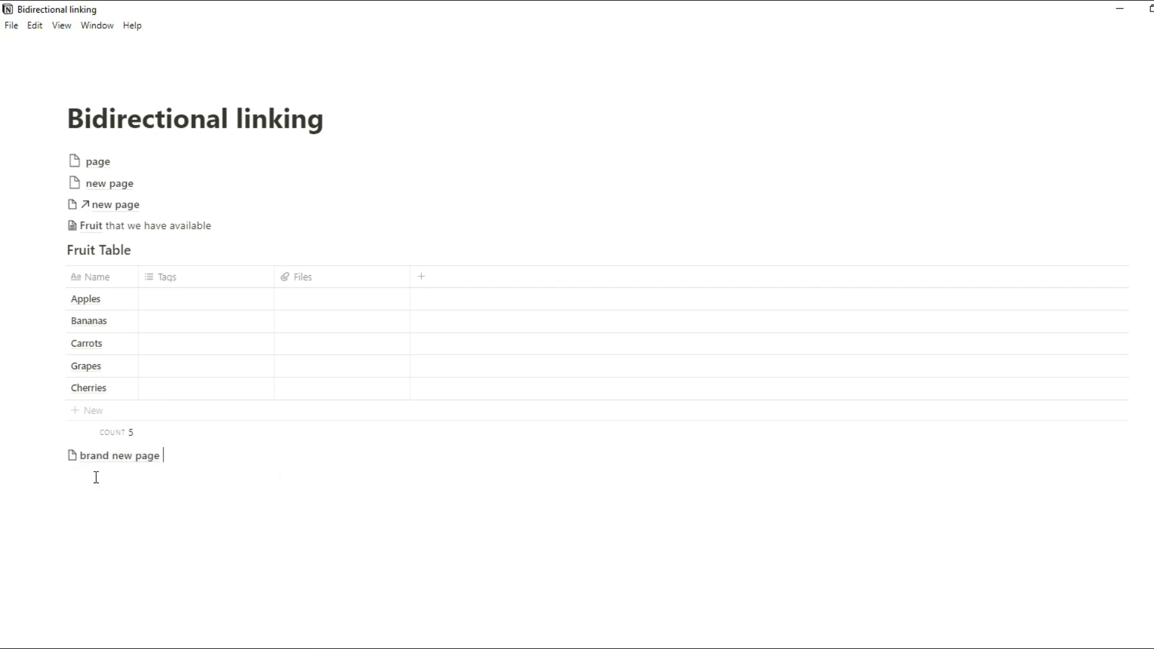
click(119, 455)
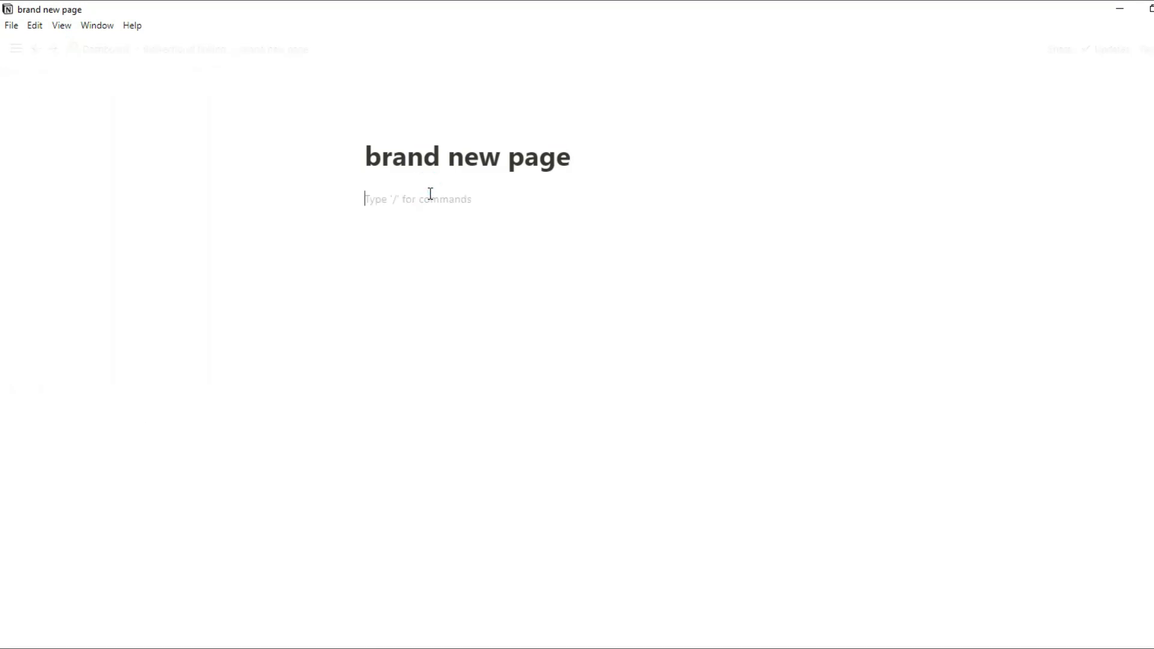
text(Apples)
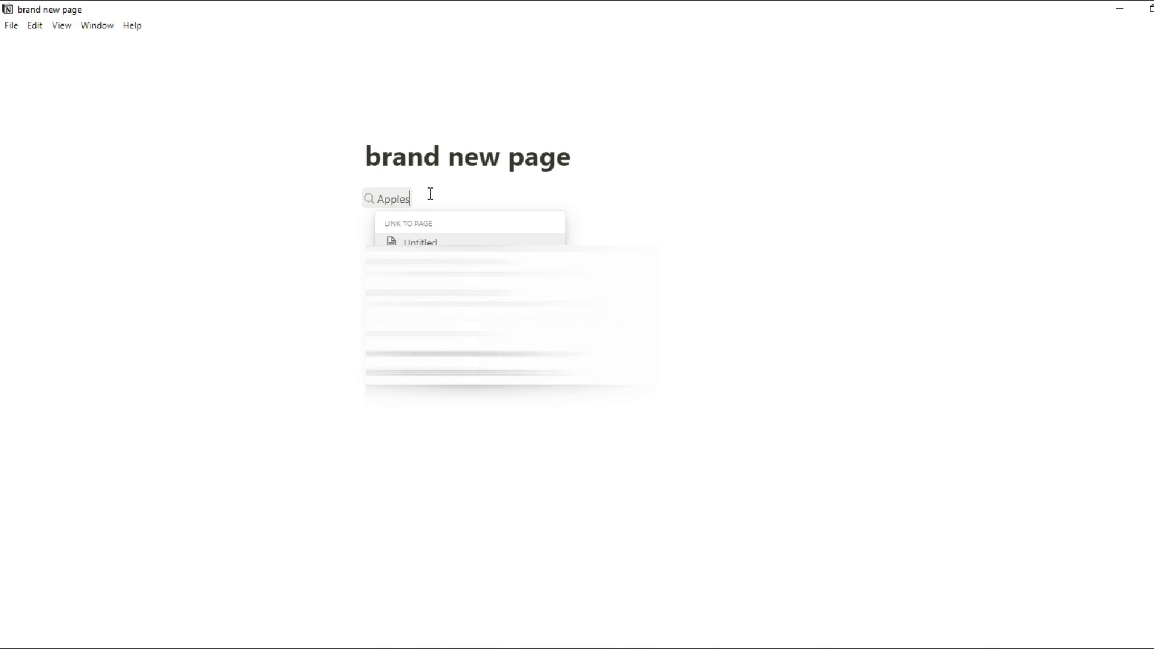
text(Bananas @Che)
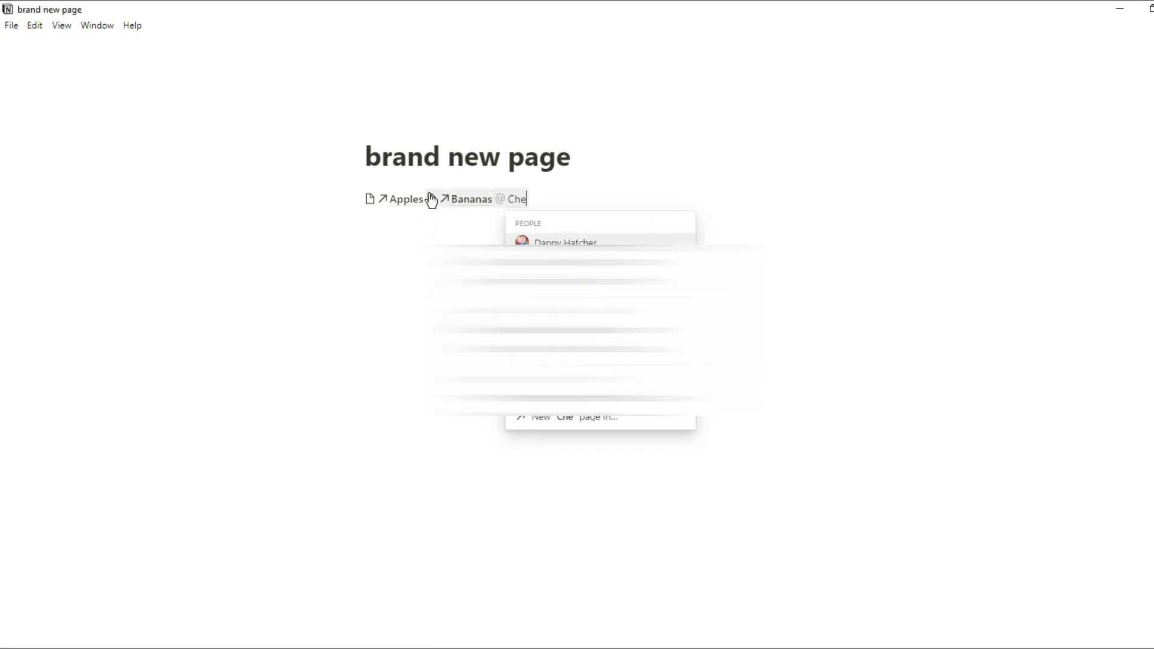
text(rries)
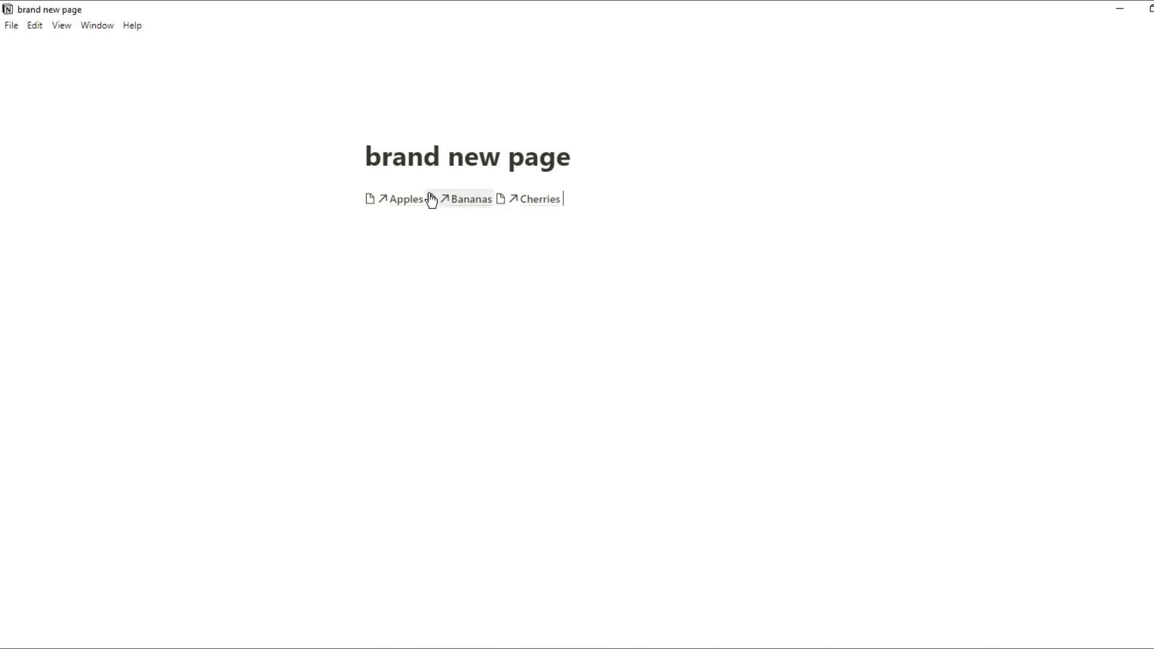
text(but)
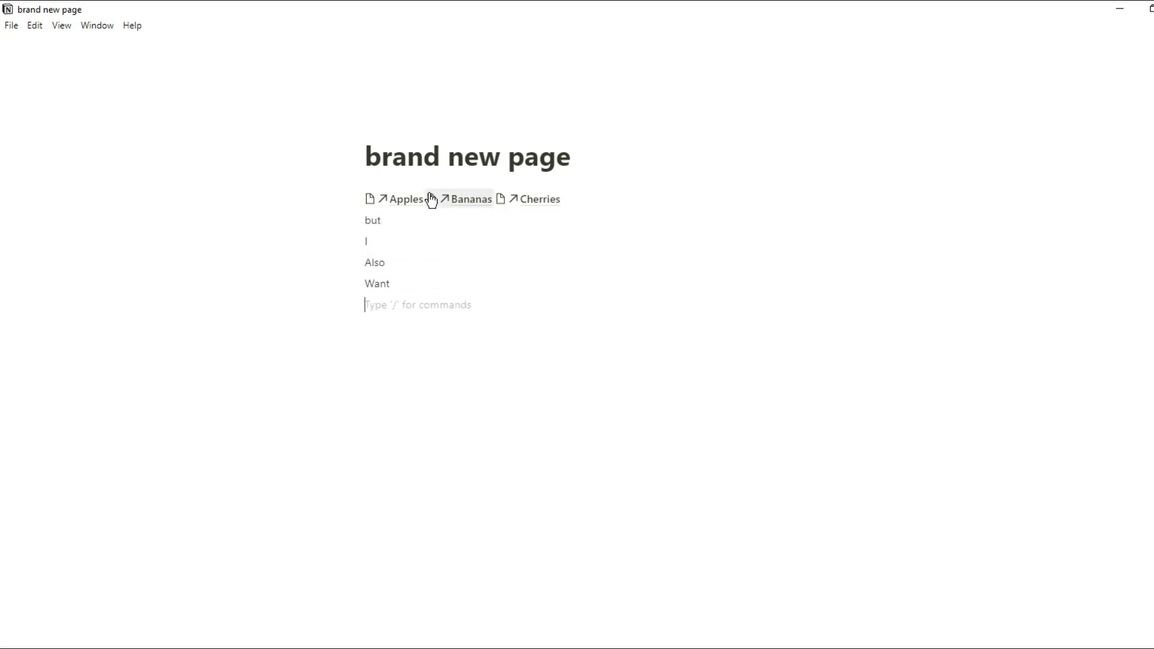
text(@Carro)
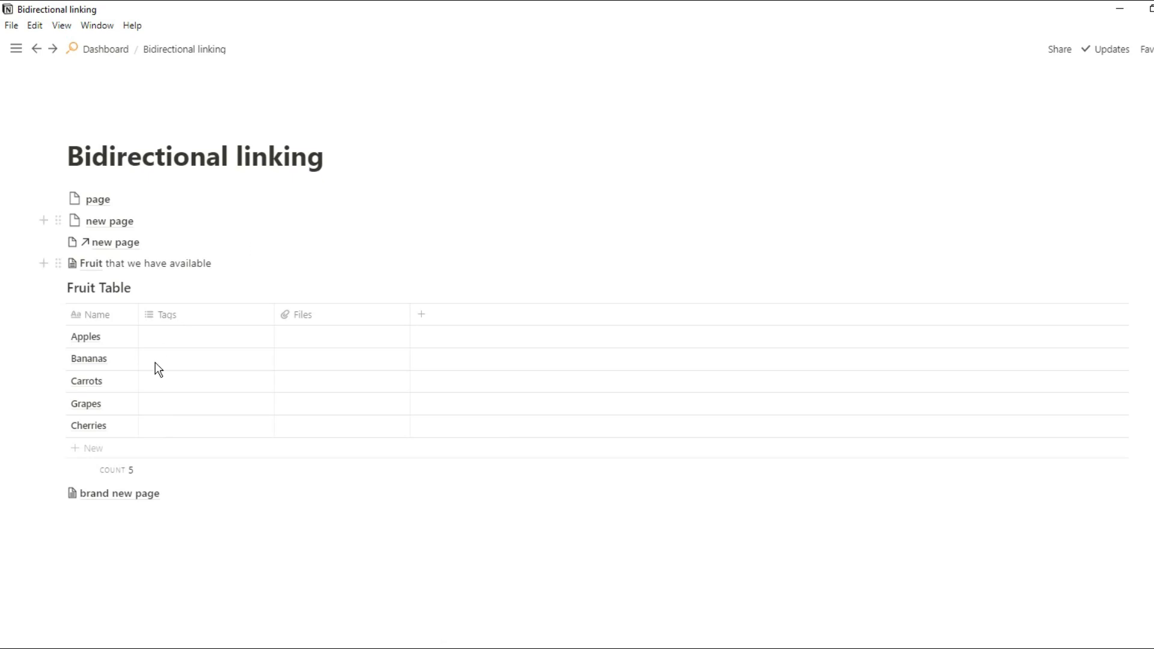
mouse_move(124, 389)
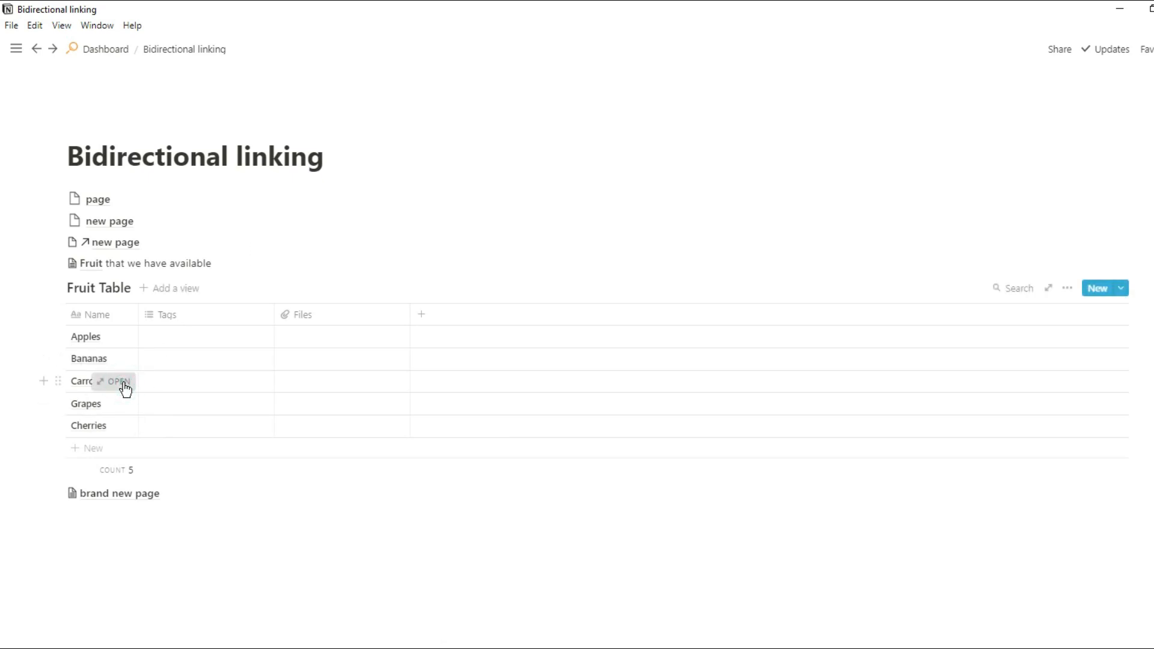
Check the Apples entry's backlinks and open brand new page from them.
click(114, 381)
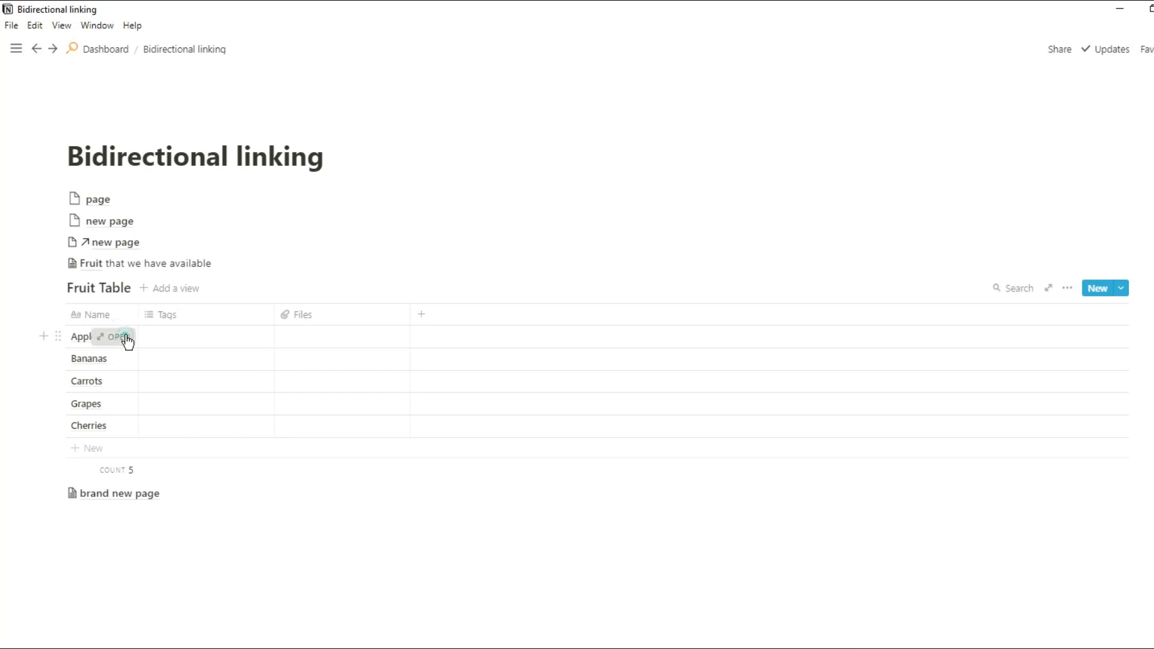
click(115, 336)
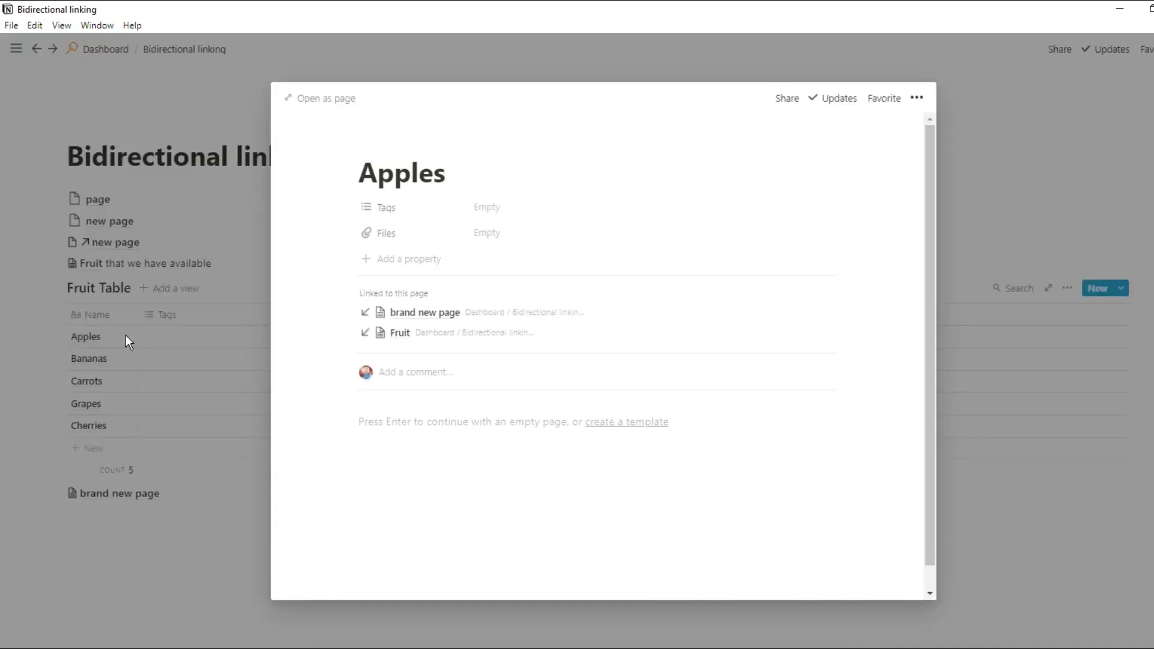
click(825, 293)
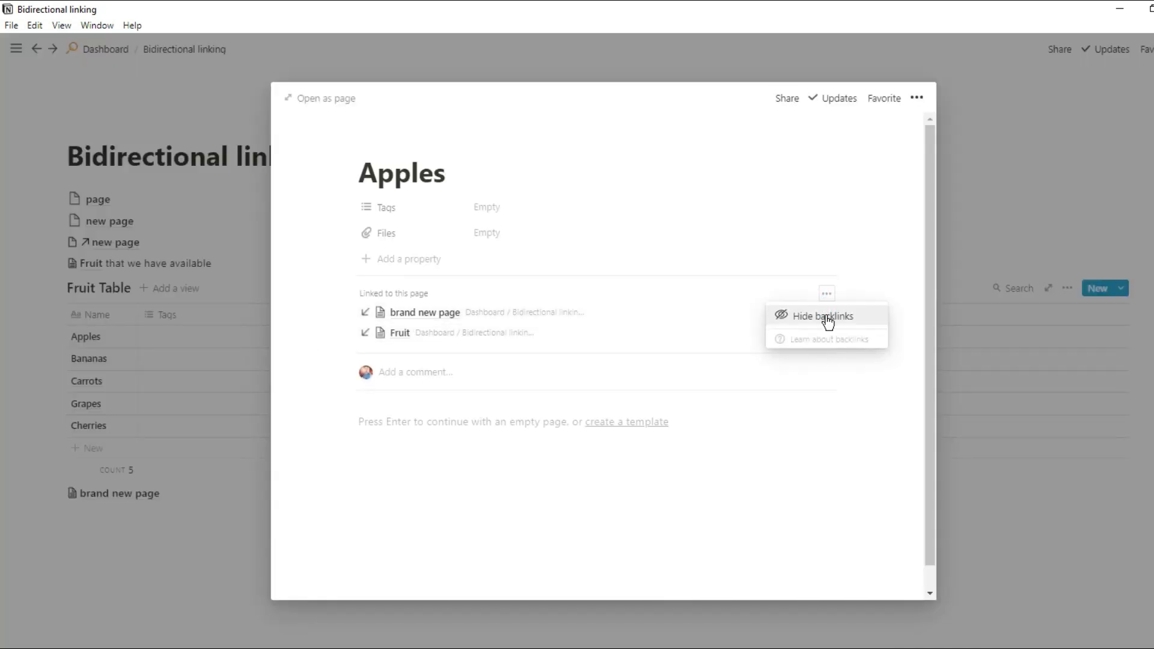
click(424, 312)
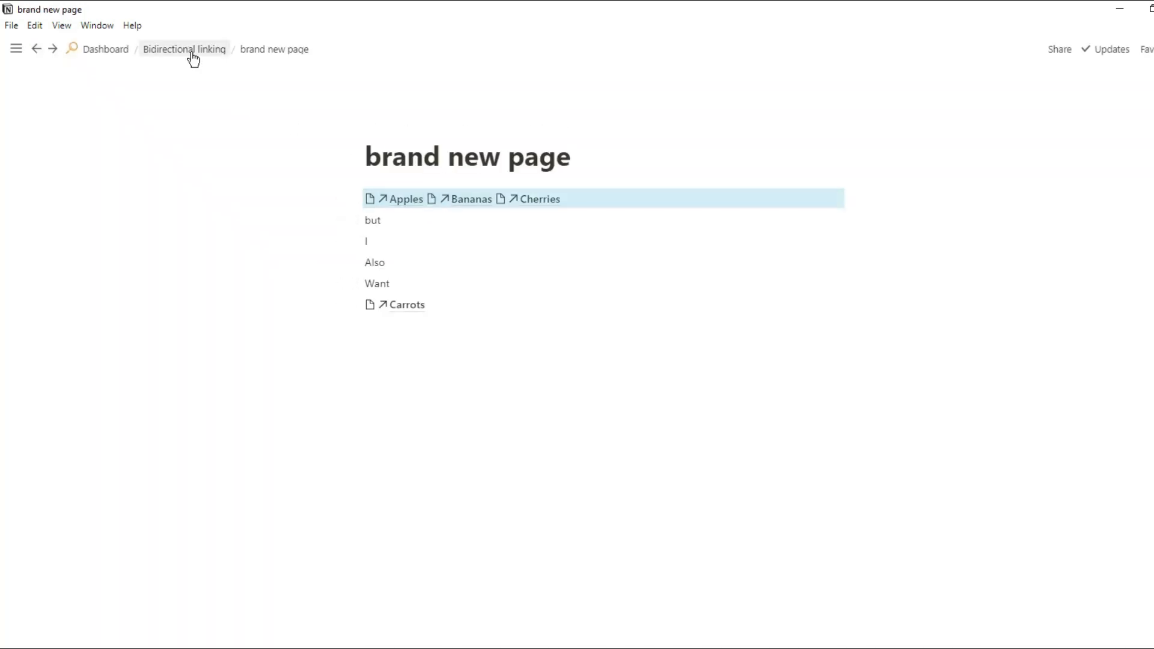
From Bidirectional linking, open the Carrots entry and follow its brand new page backlink.
click(184, 49)
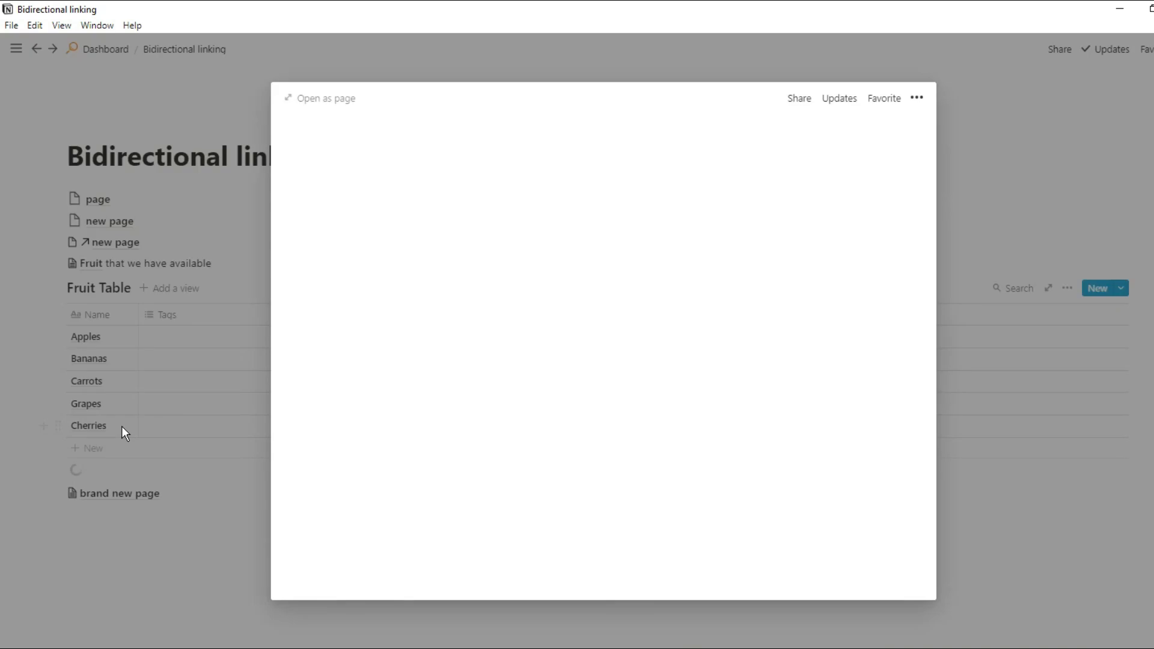
click(324, 98)
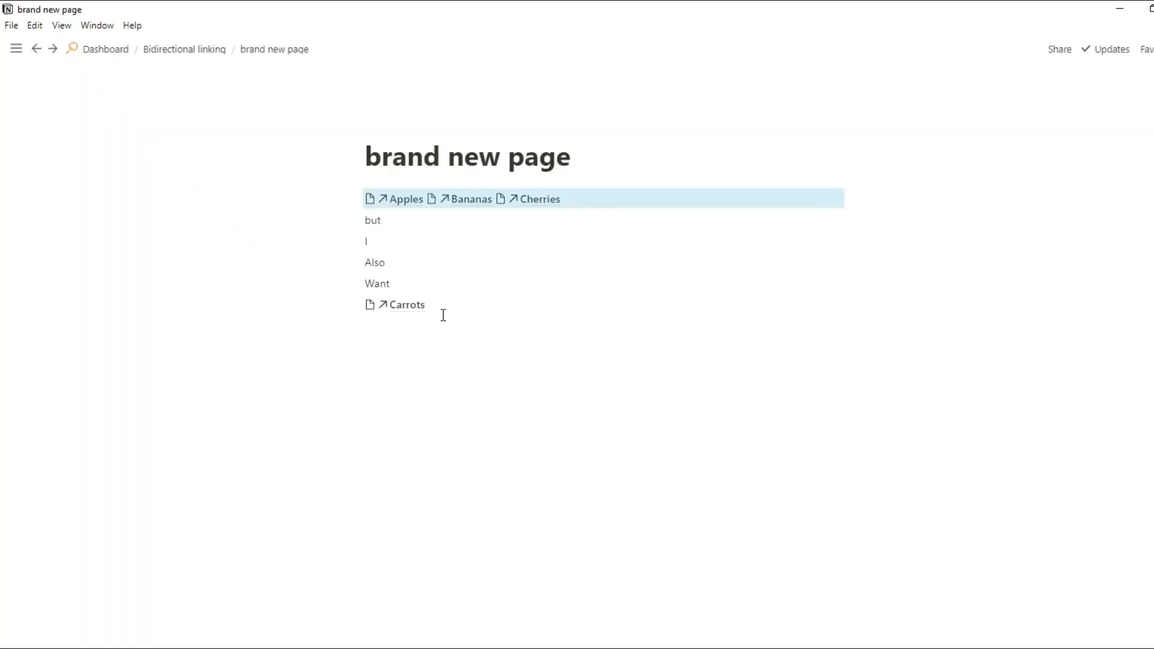
click(184, 50)
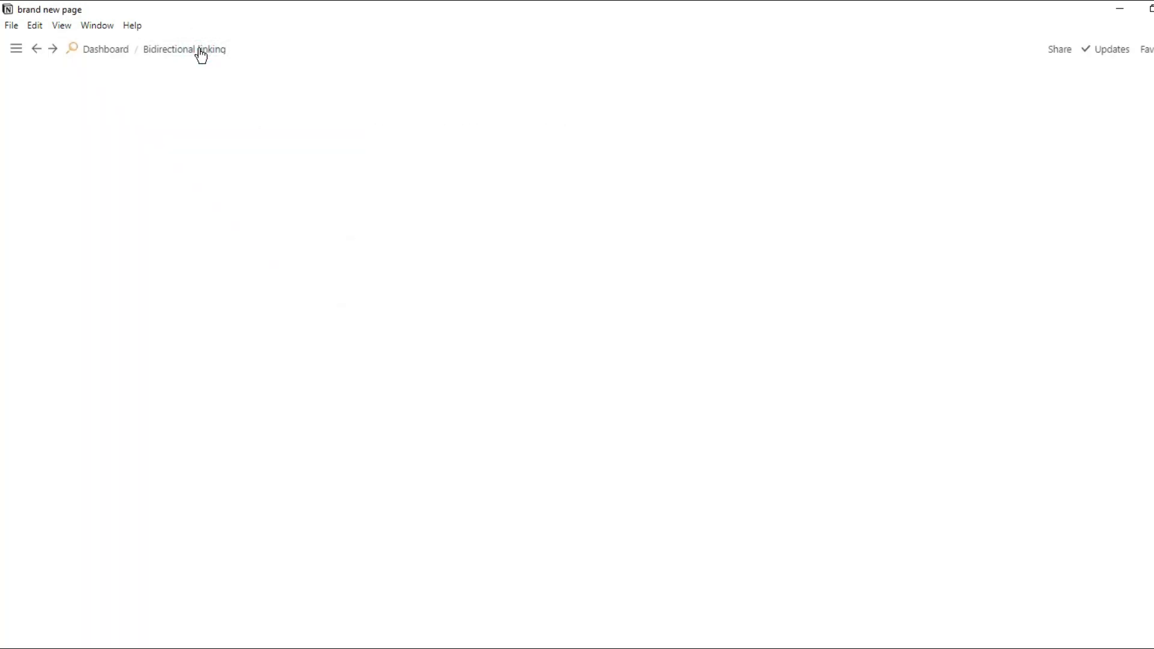
click(86, 380)
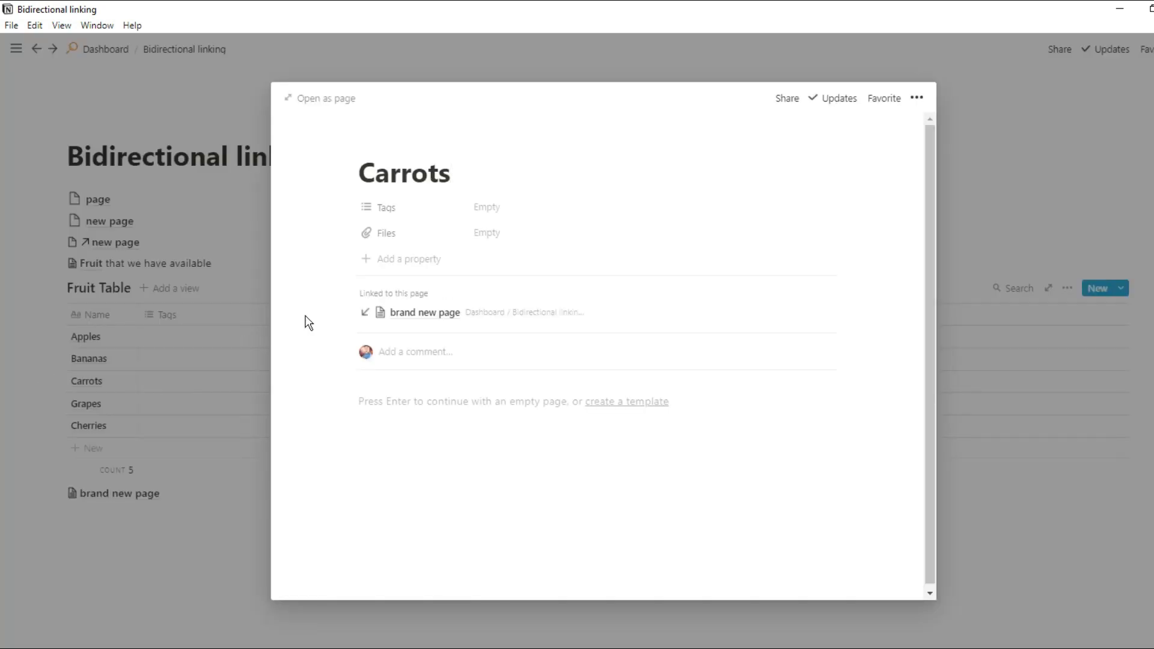
click(425, 311)
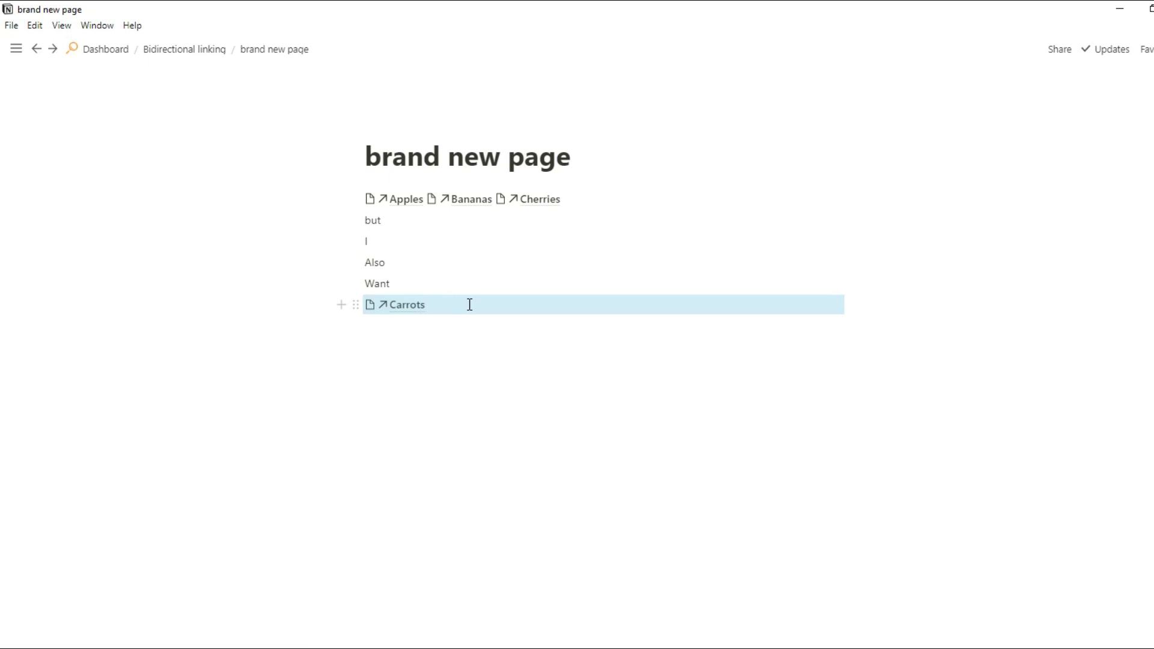